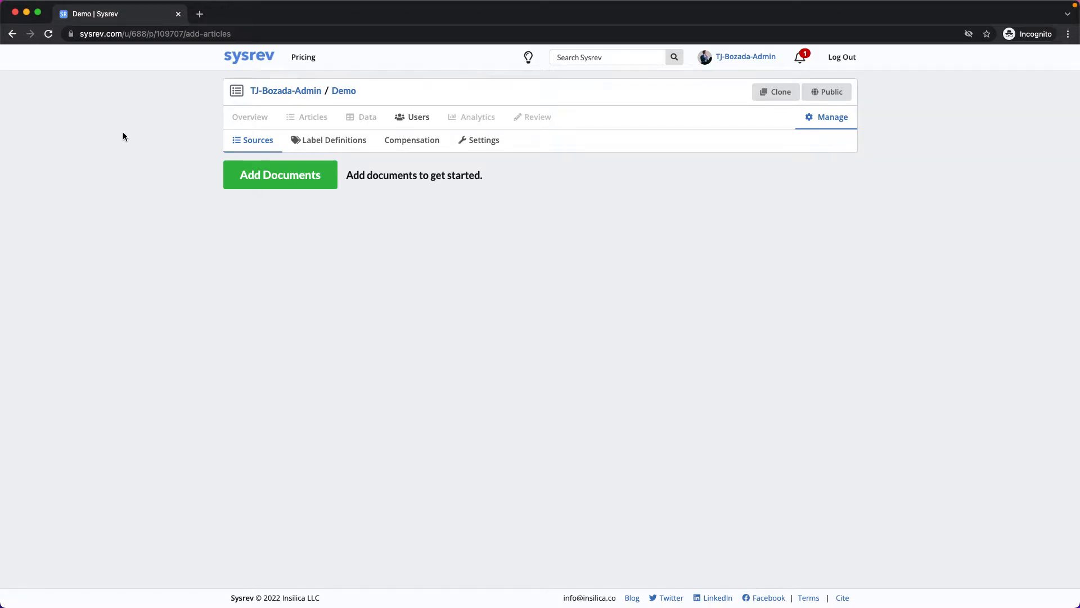
mouse_move(186, 169)
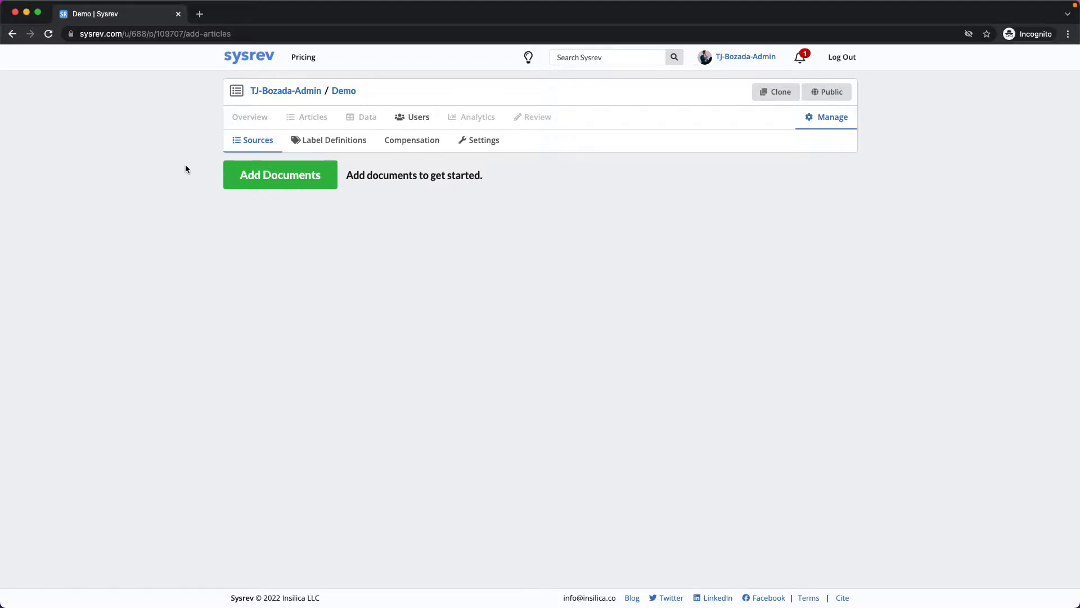
Step: Open the Add Documents panel on the Demo project's Sources page
click(279, 175)
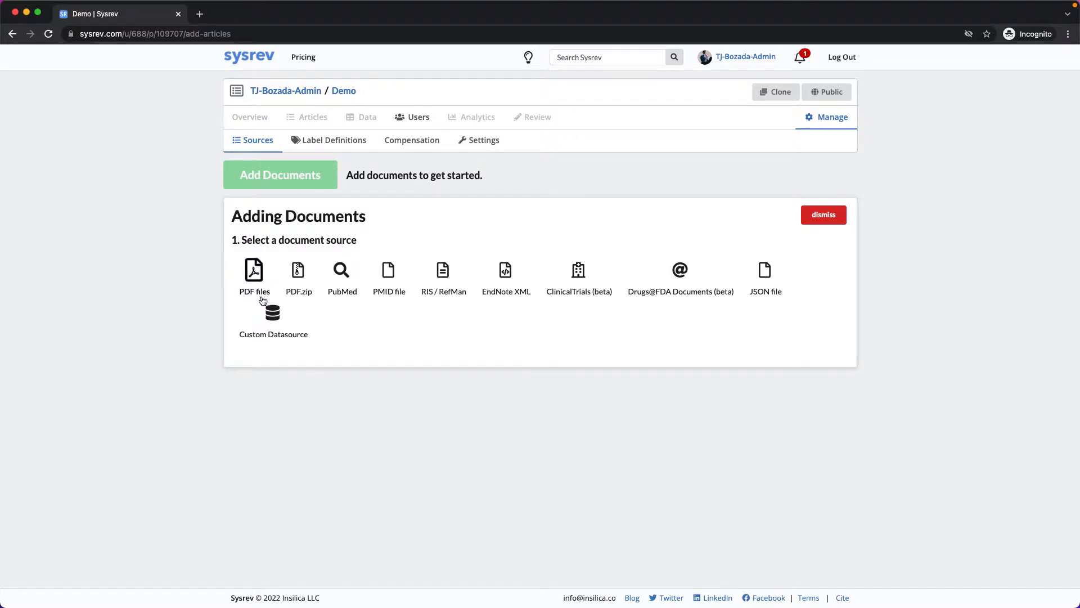
mouse_move(300, 301)
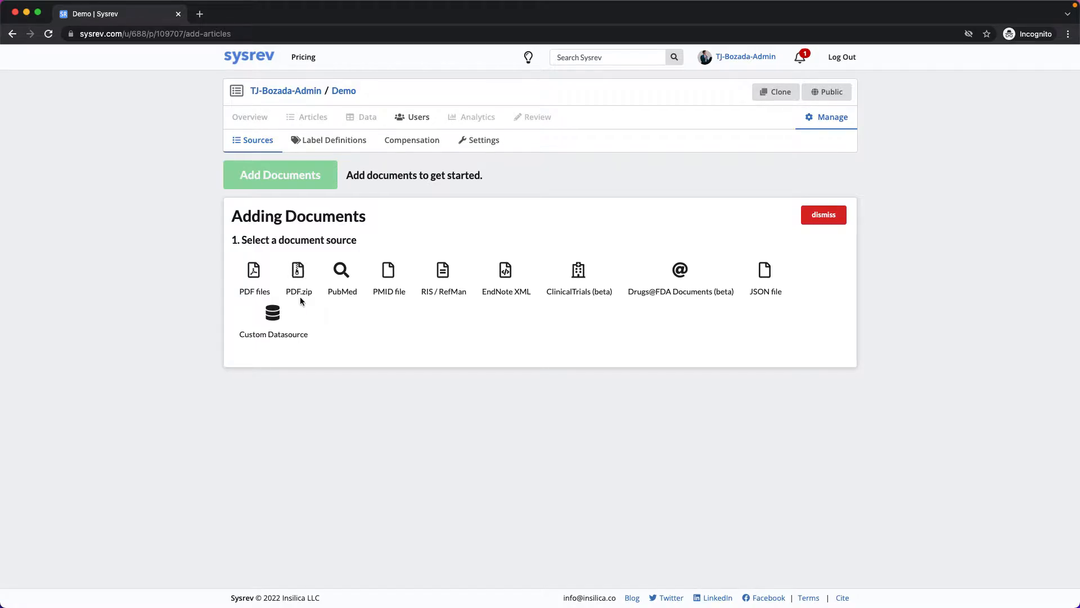
Step: Upload frai-04-685298.pdf as a PDF Files source and view its single article
click(253, 276)
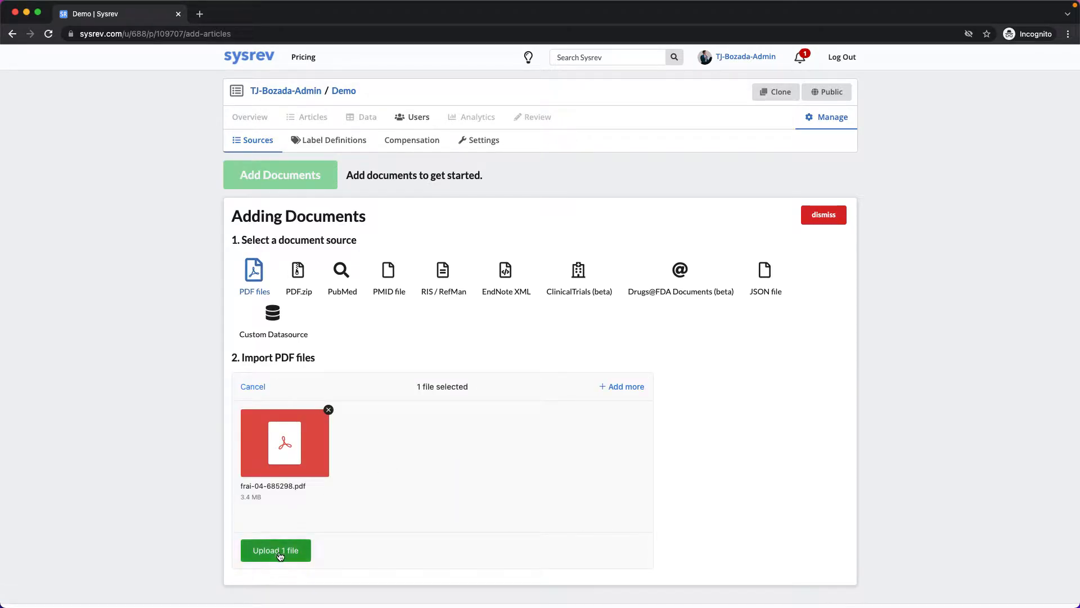
click(276, 550)
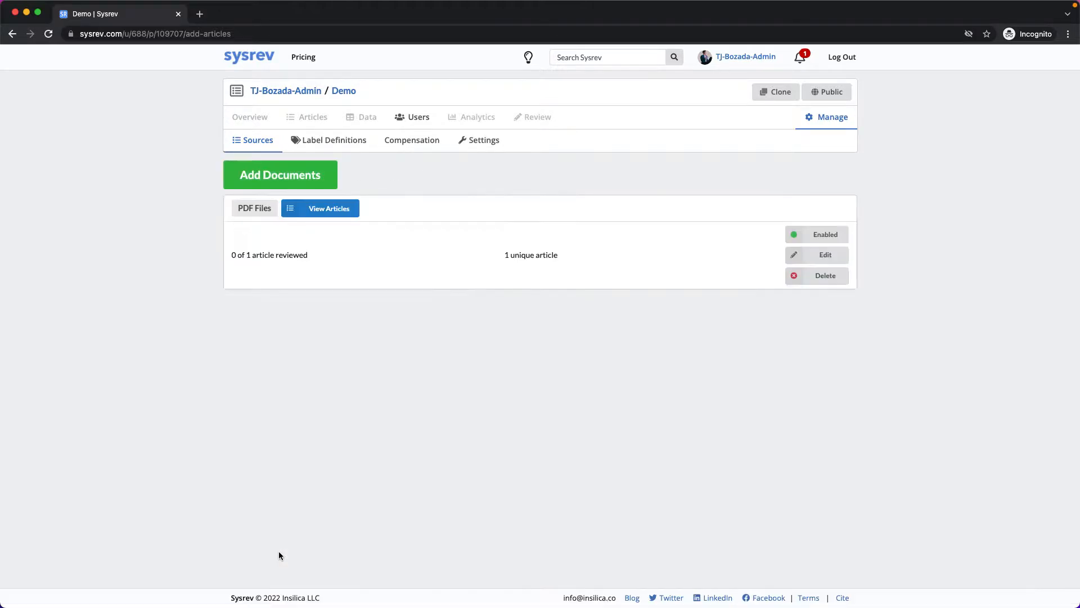
click(319, 209)
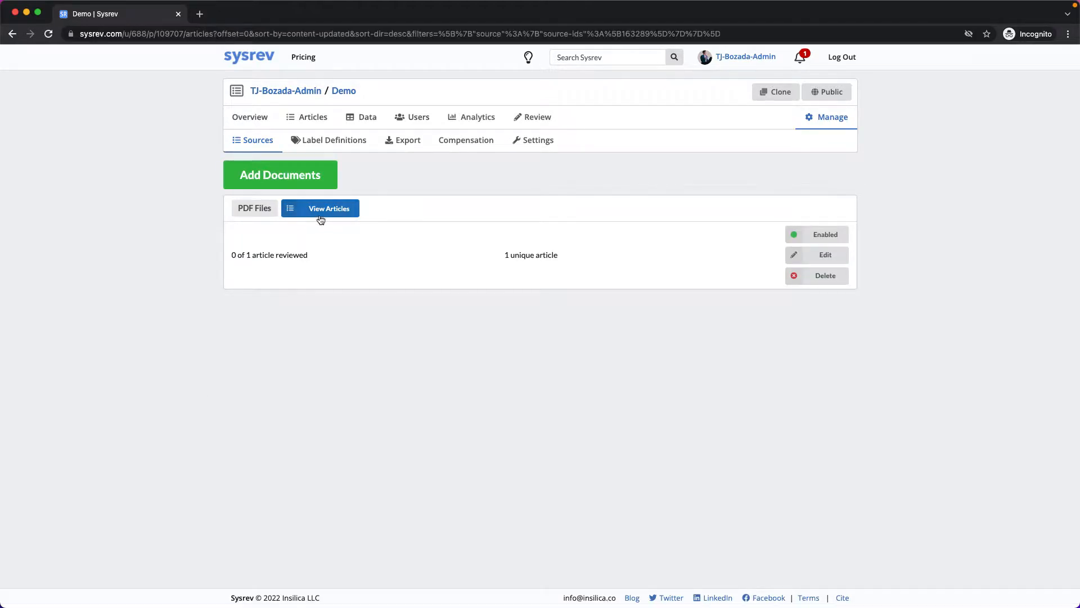
Step: Open frai-04-685298.pdf to read the Sysrev paper, then return to the article list
click(329, 209)
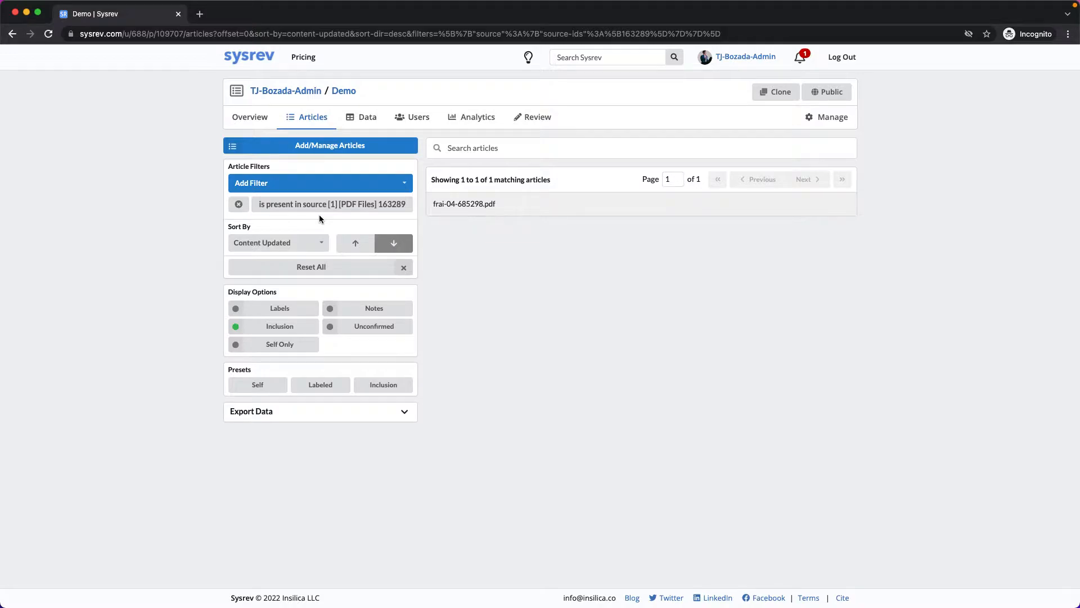
mouse_move(464, 203)
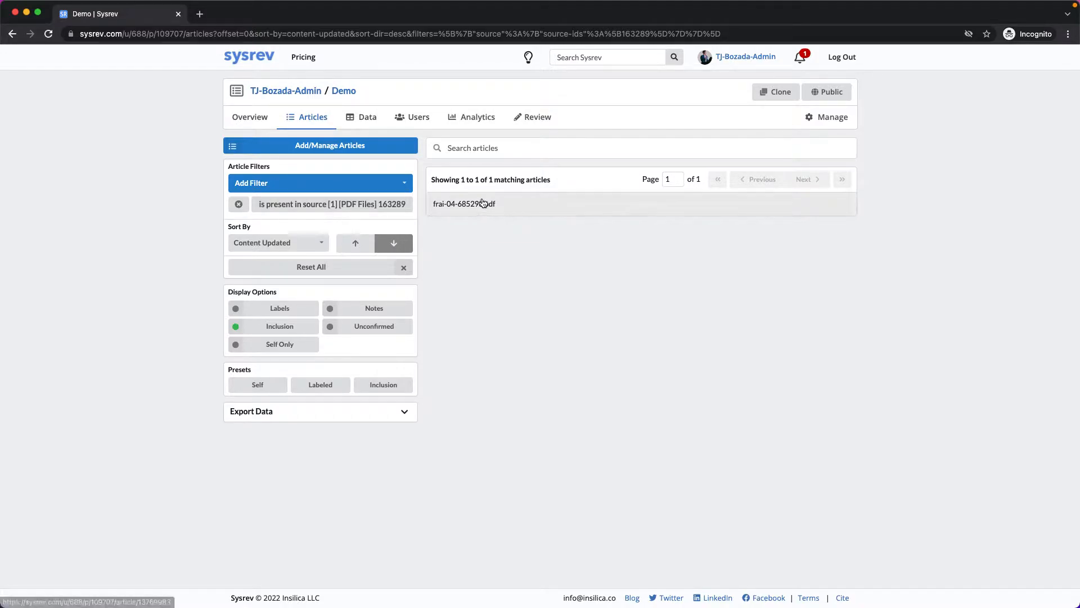
click(464, 203)
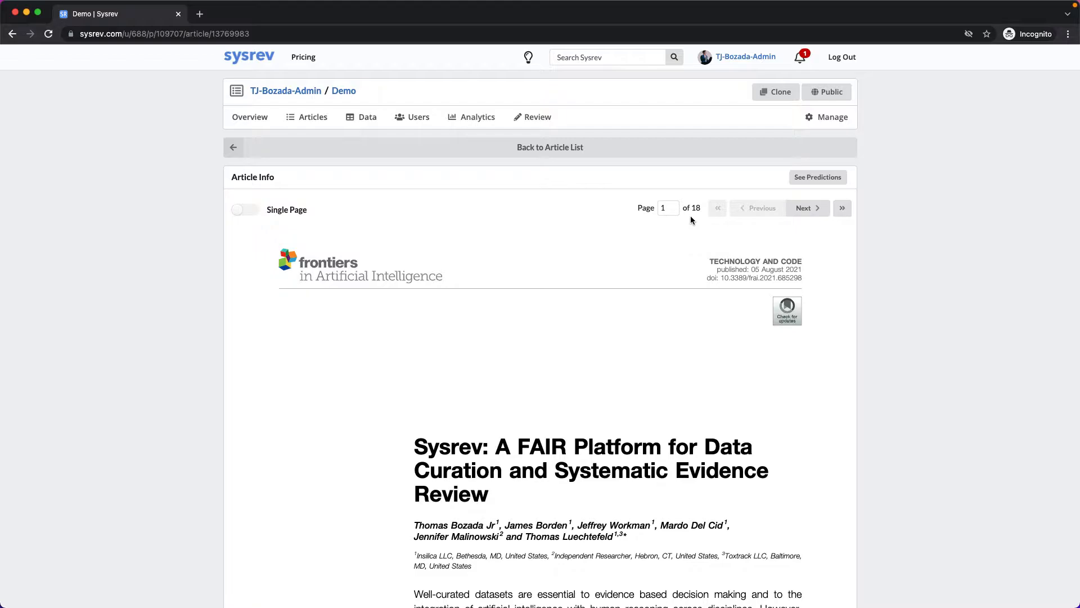
mouse_move(788, 222)
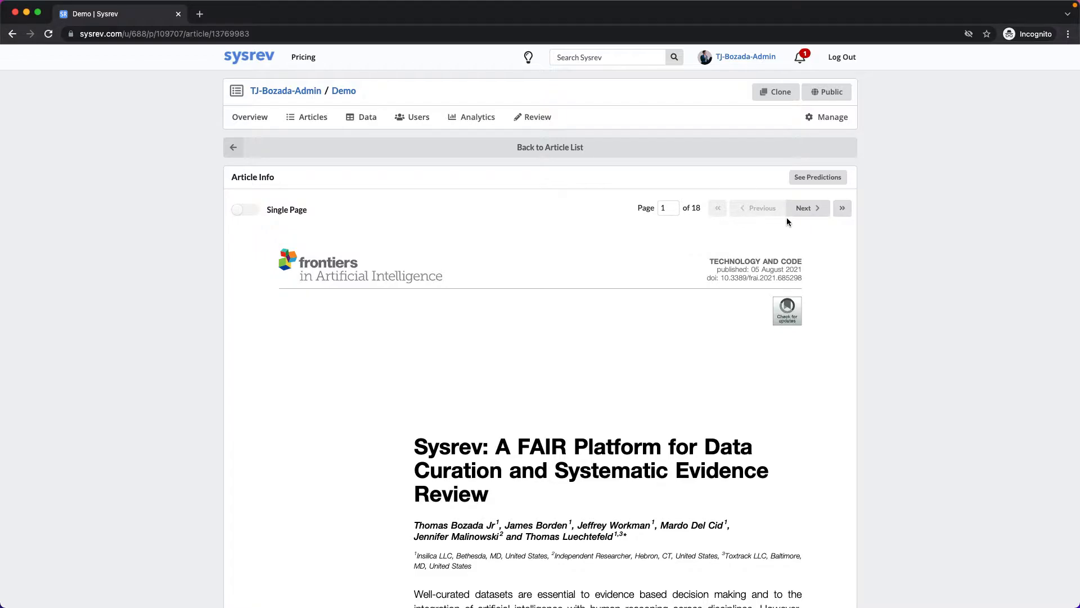
mouse_move(801, 214)
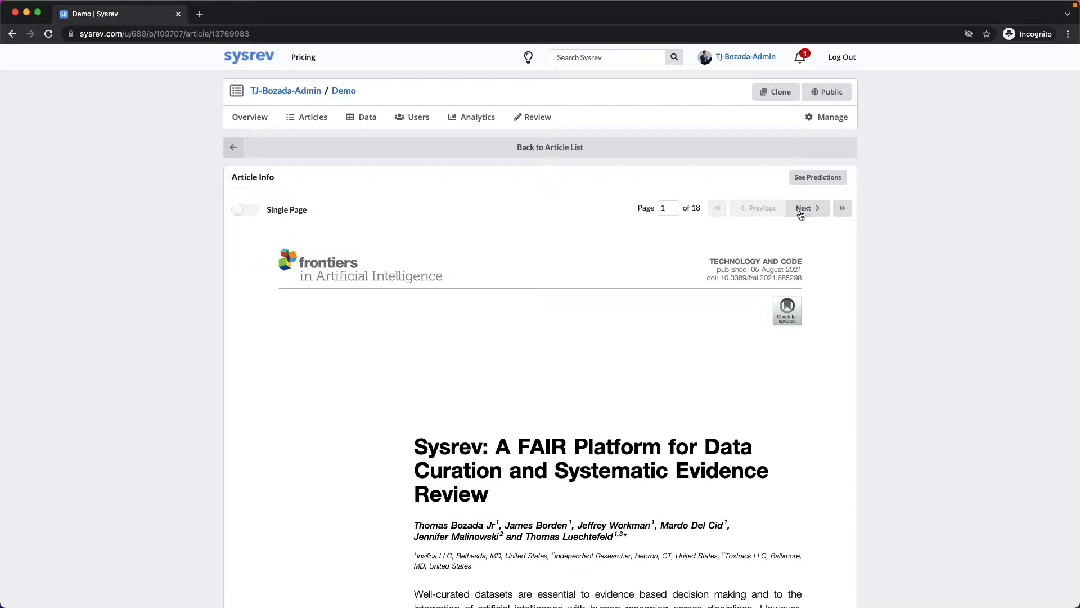
mouse_move(766, 208)
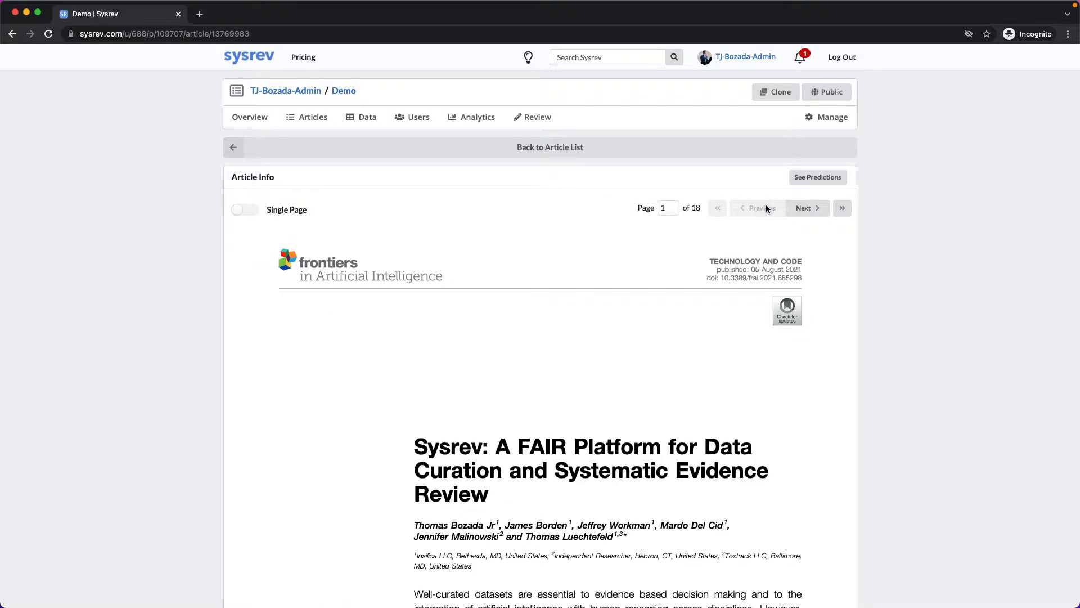
click(312, 117)
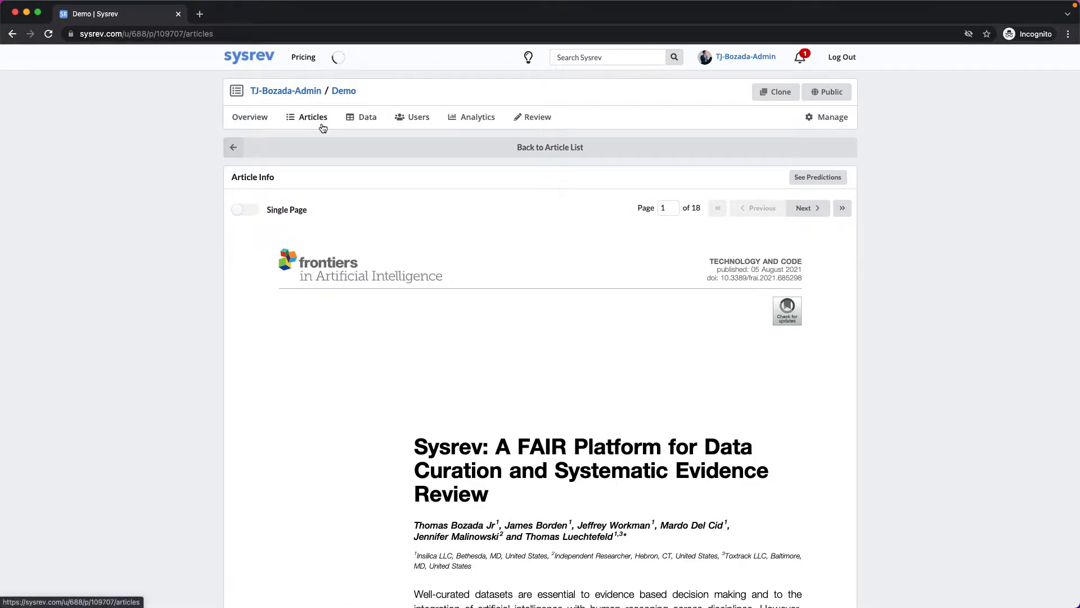
Step: From Manage, open Add Documents and pick PubMed as the source
click(831, 116)
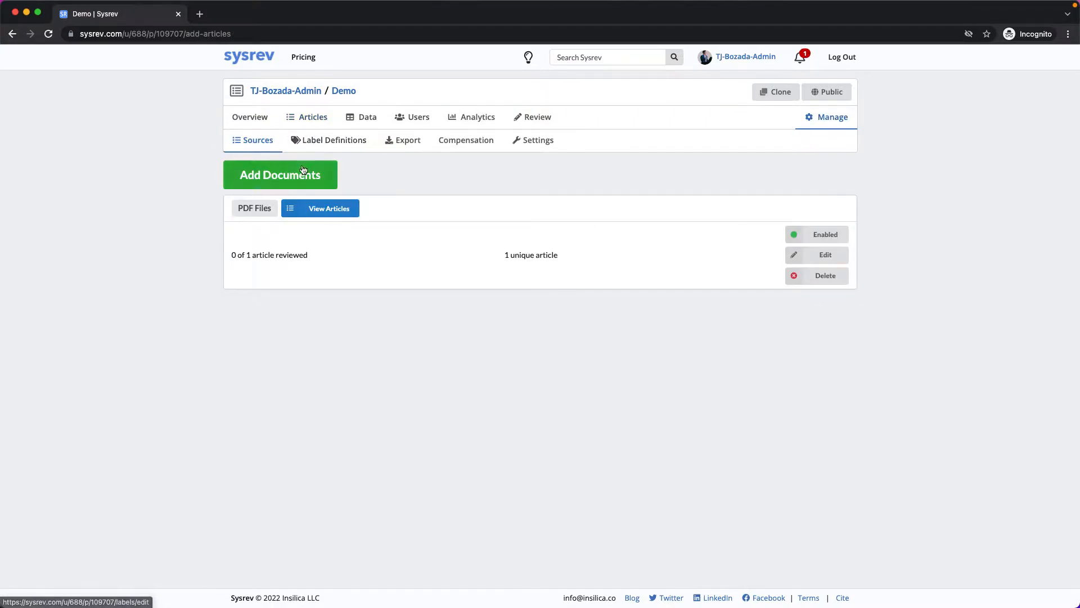
click(279, 174)
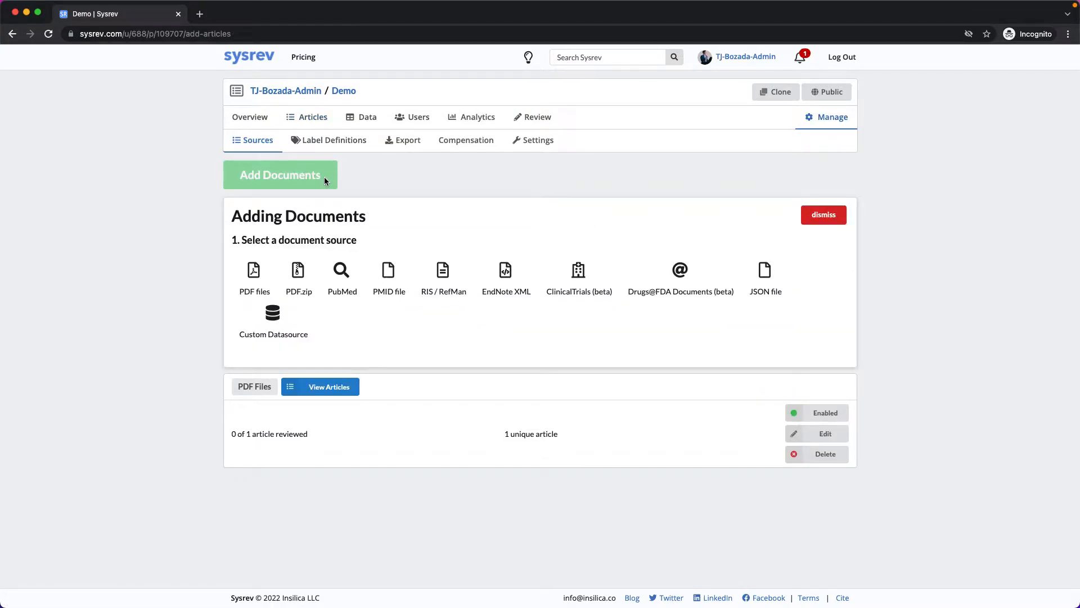
mouse_move(364, 259)
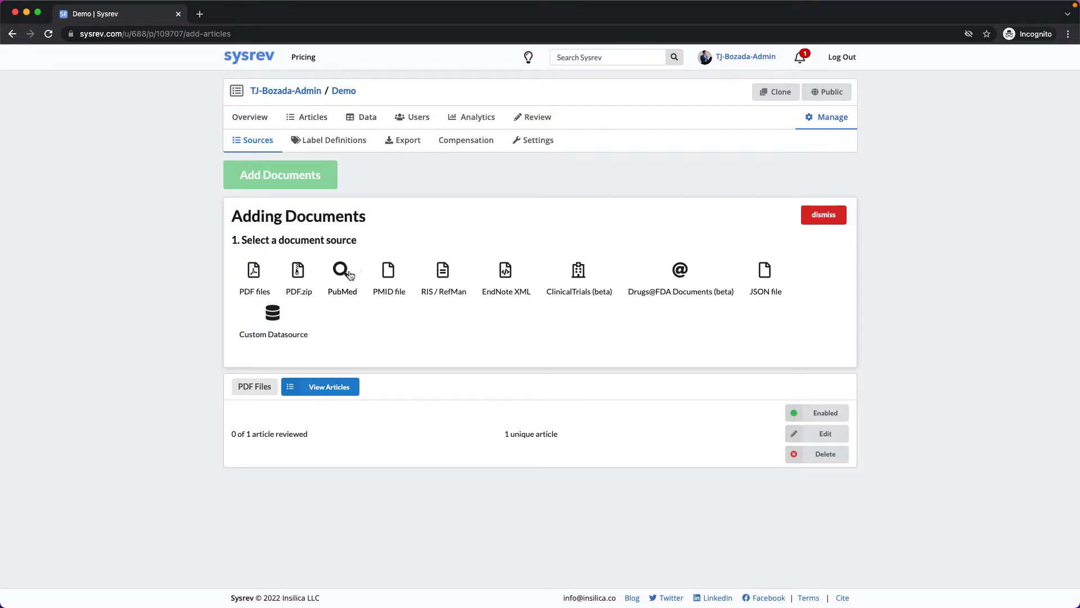
click(342, 270)
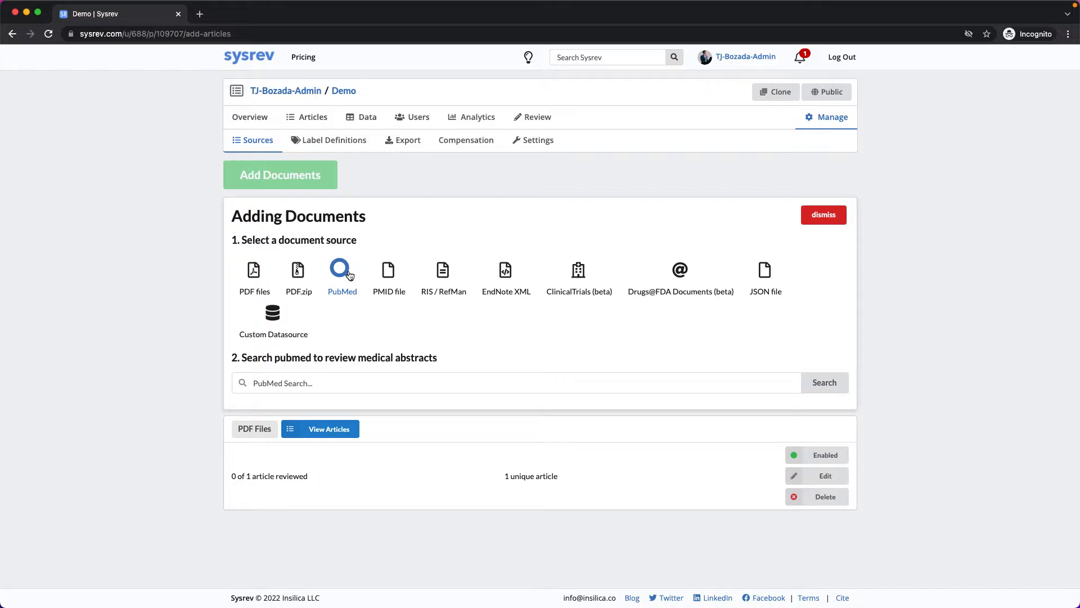
mouse_move(353, 386)
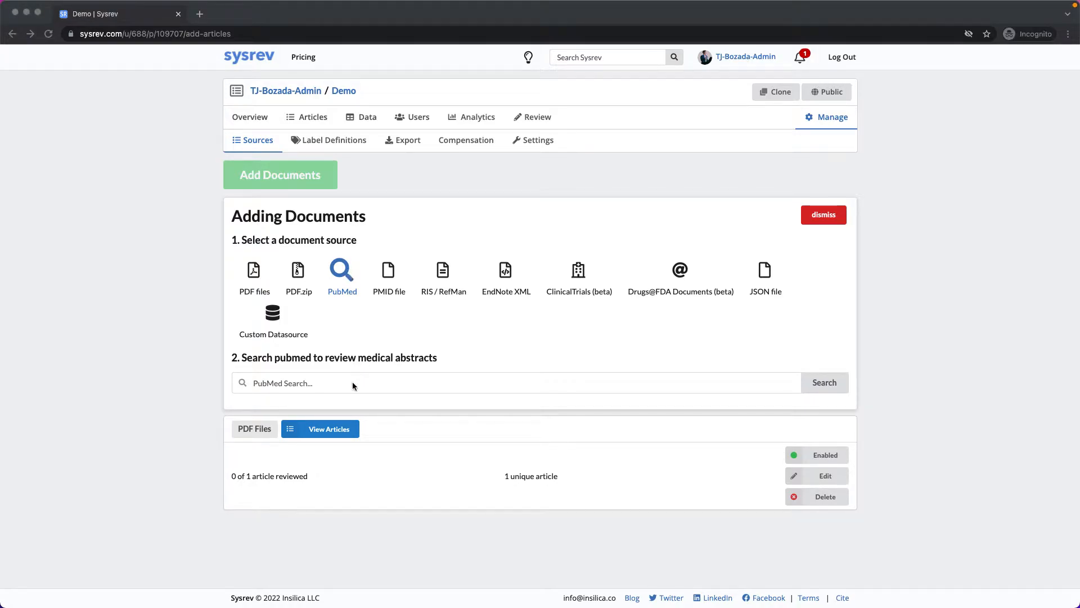
Step: Run a PubMed search for a genes MeSH Terms query, then dismiss the results
text("genes"[MeSH Terms] AND ("loattr:free full text"[sb] AND "2017/08/02"[PDAT] : "2018/07/31"[PDAT]) AND "humans"[MeSH Terms]")
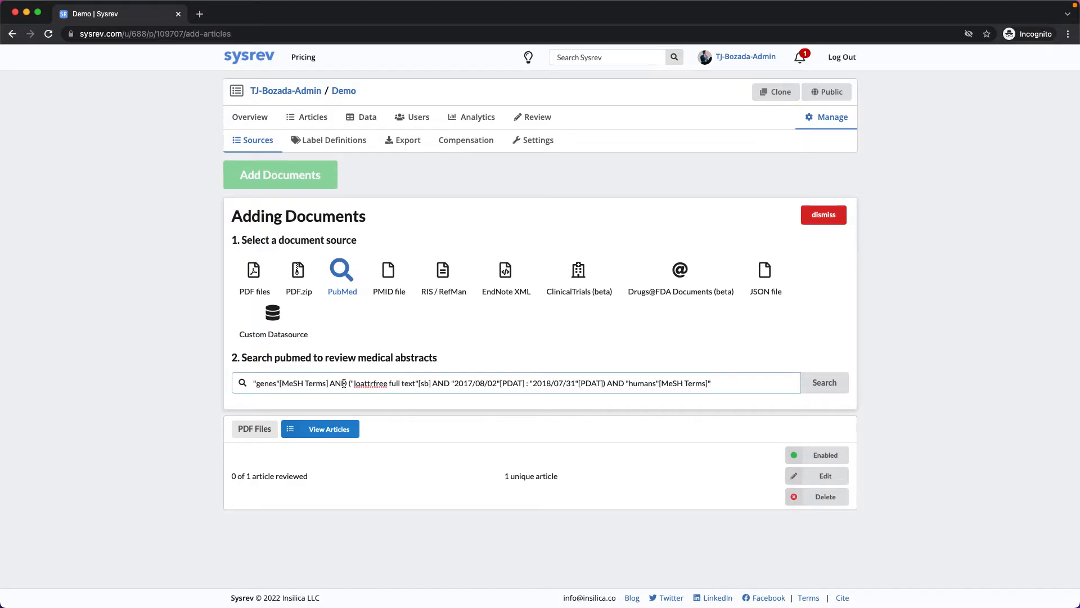
click(824, 382)
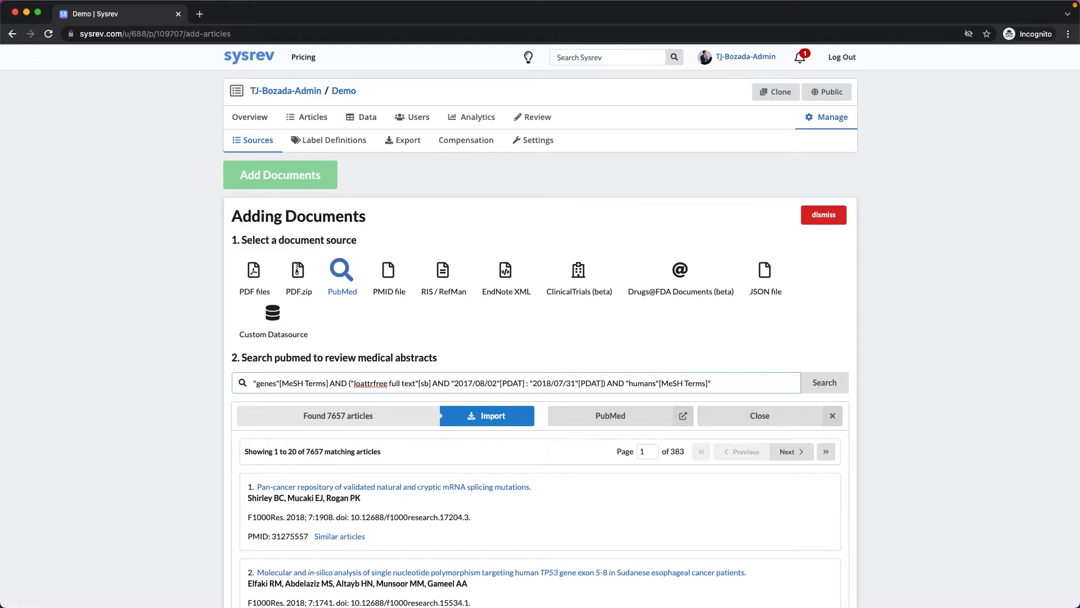
click(487, 415)
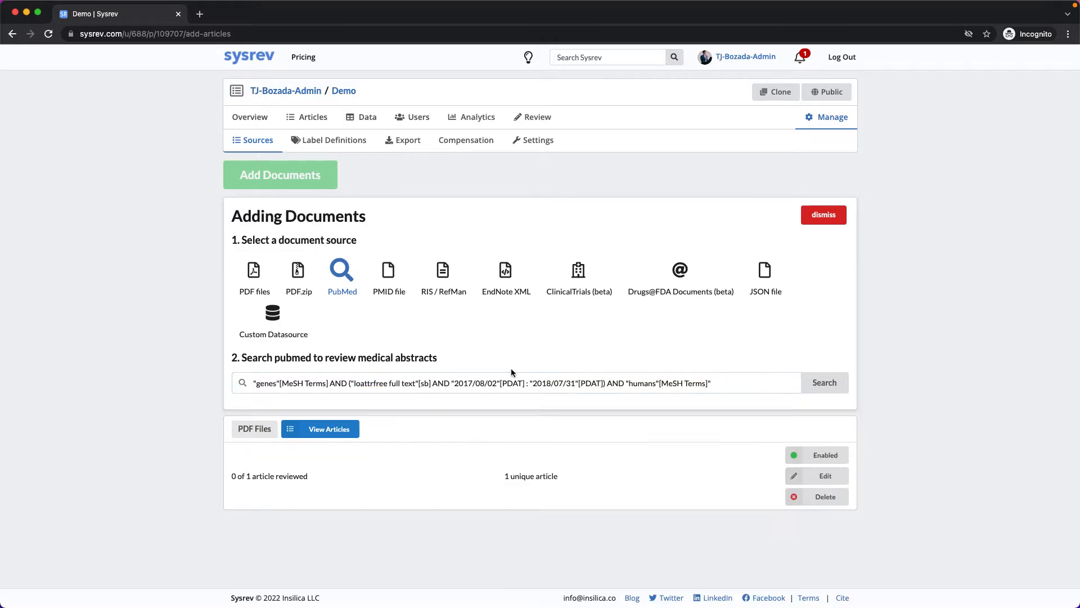
Step: Search PubMed for 'angry bees' and import the five found articles
text(ang)
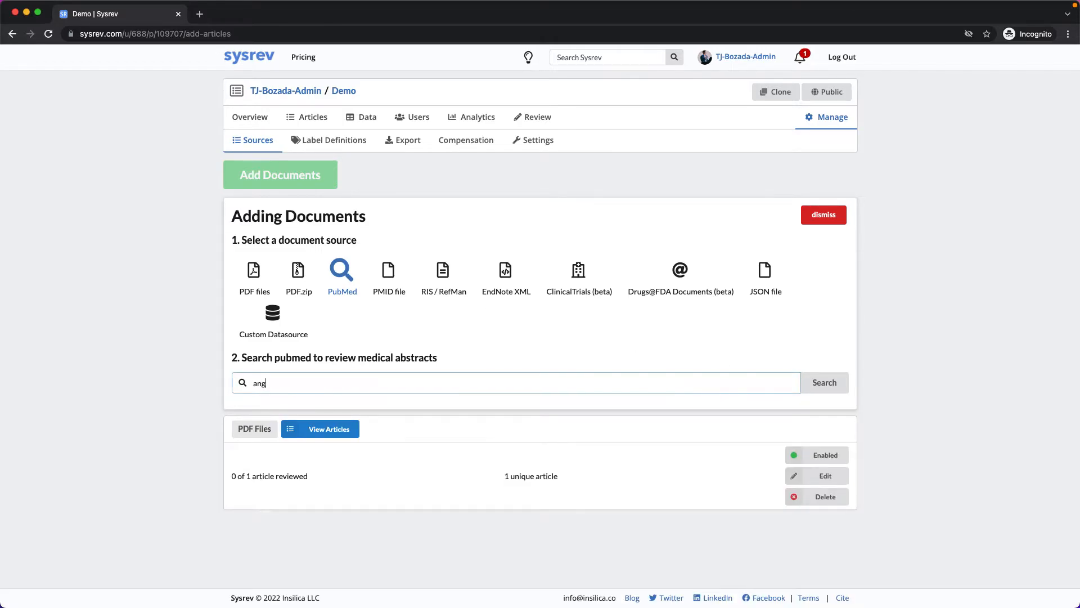
click(824, 383)
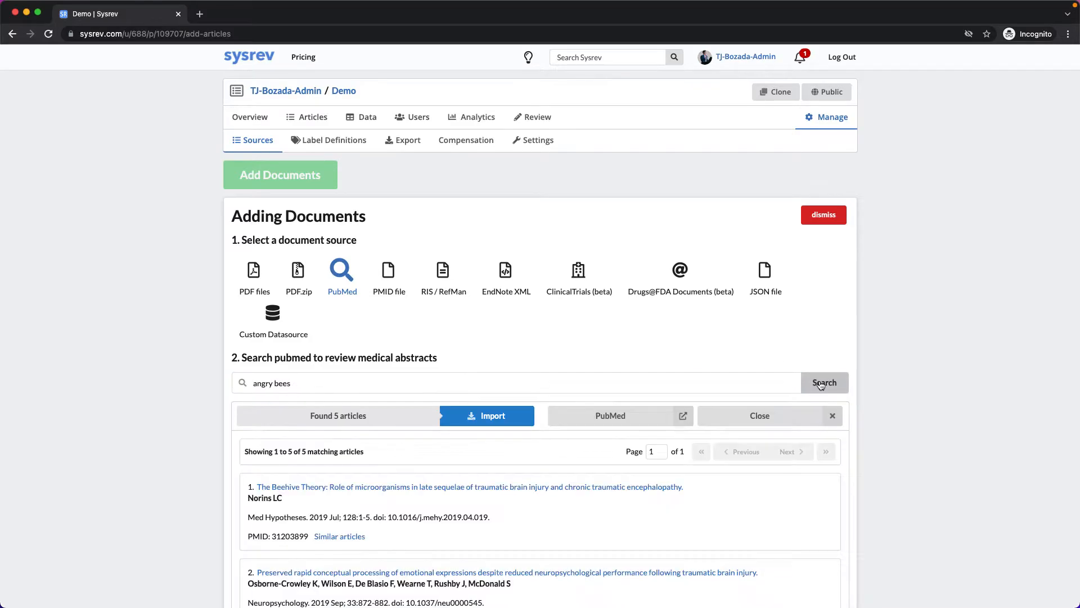
click(486, 415)
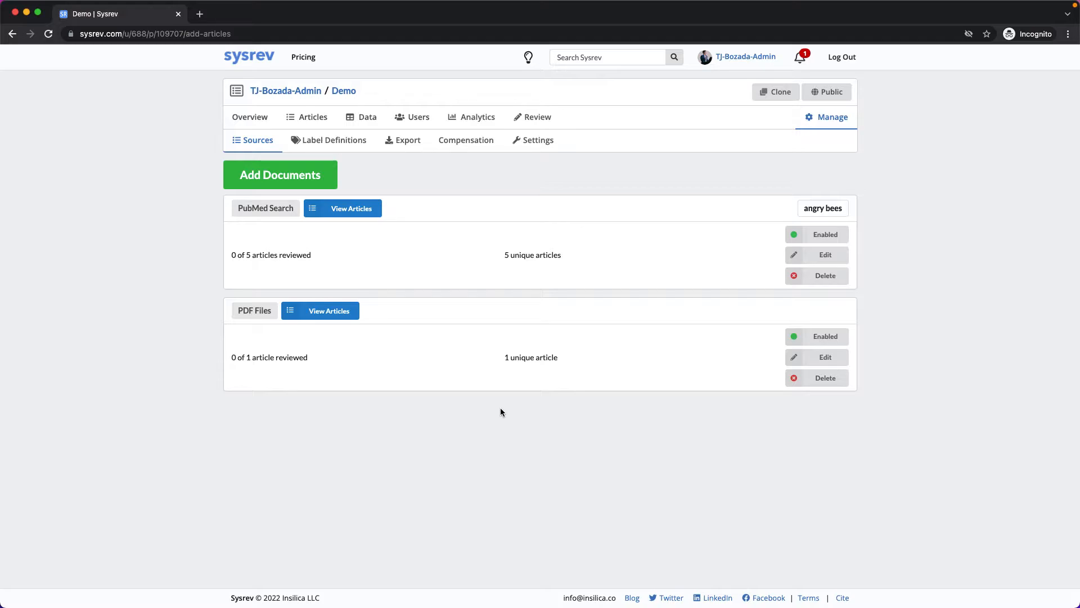
click(343, 209)
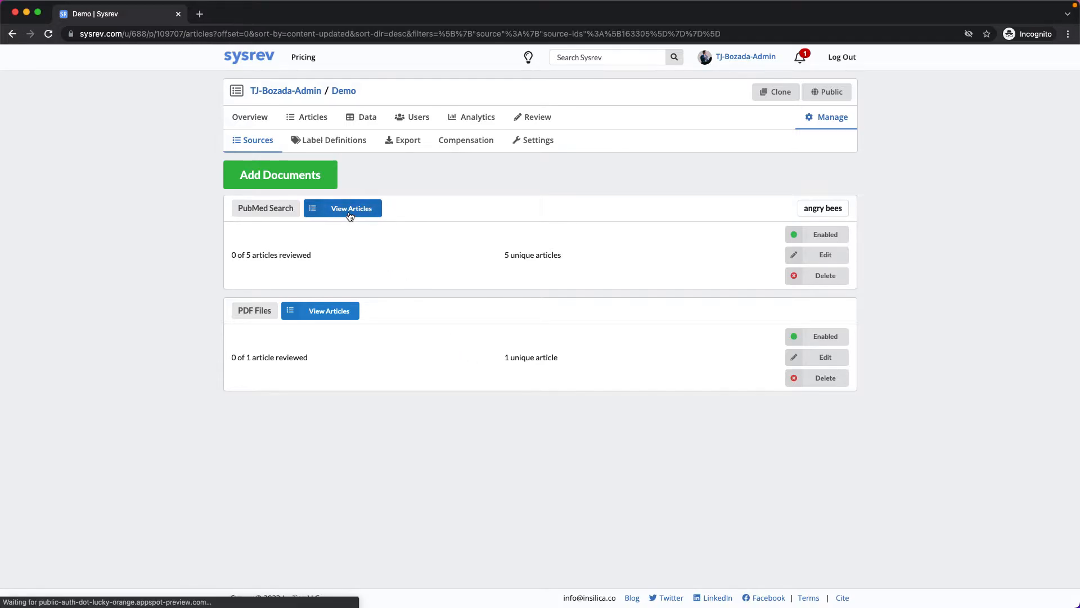
click(351, 208)
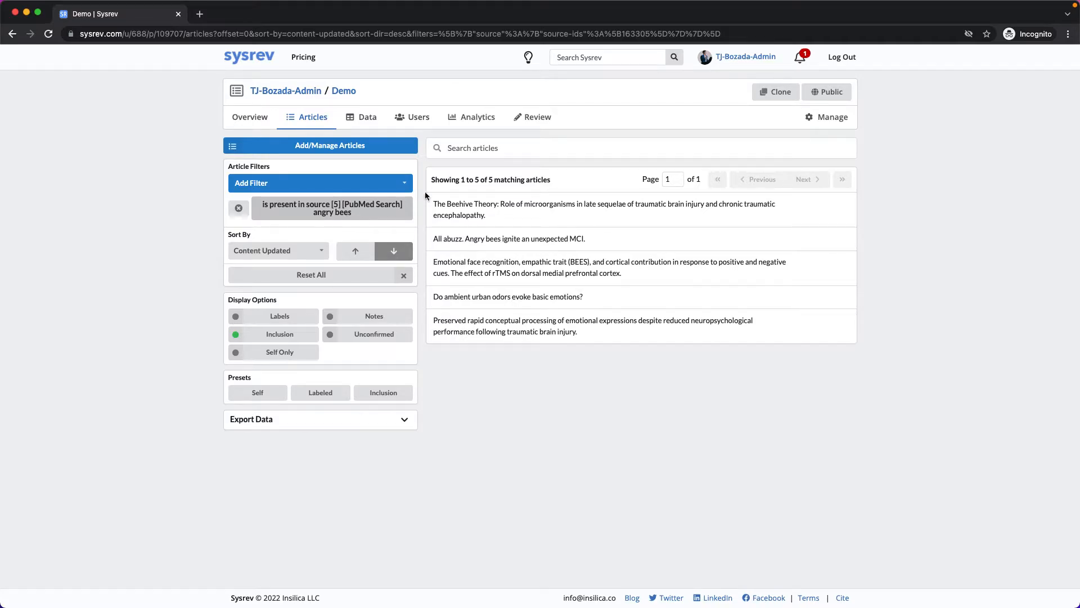
click(602, 209)
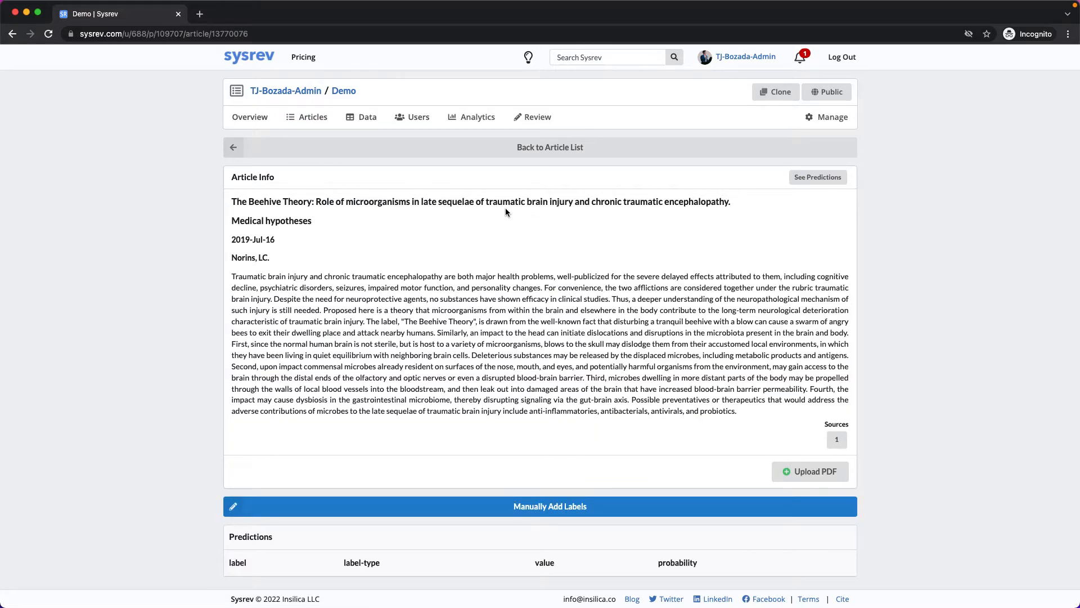
mouse_move(348, 237)
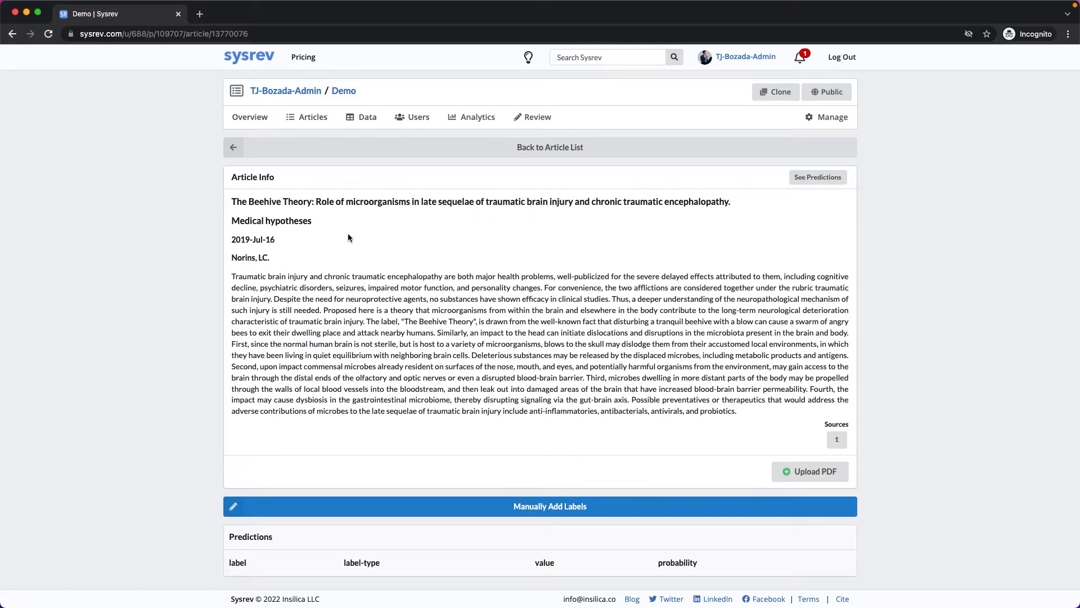
mouse_move(345, 250)
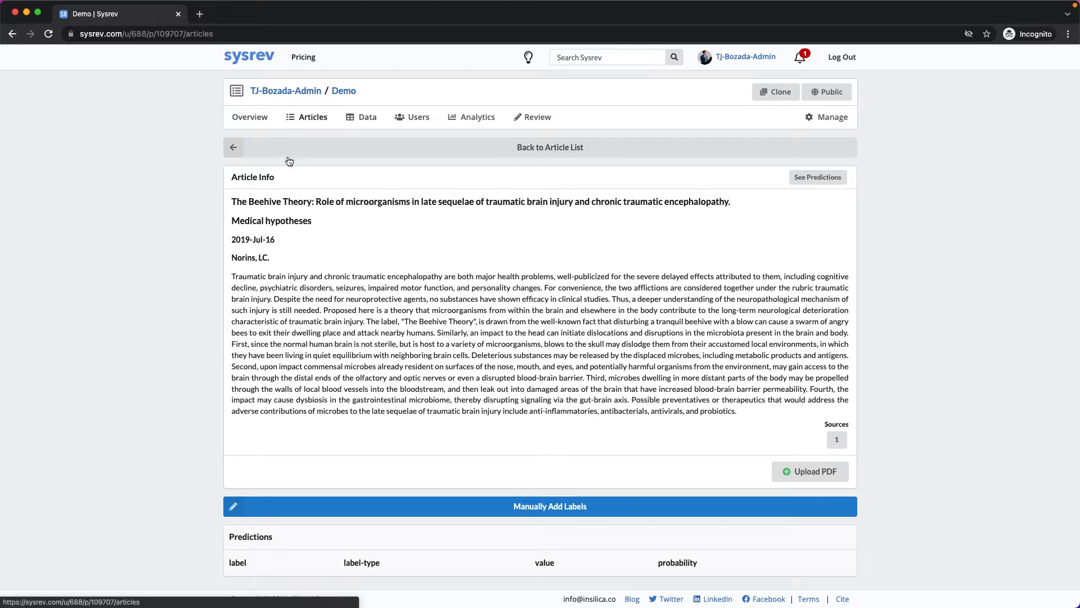
click(831, 117)
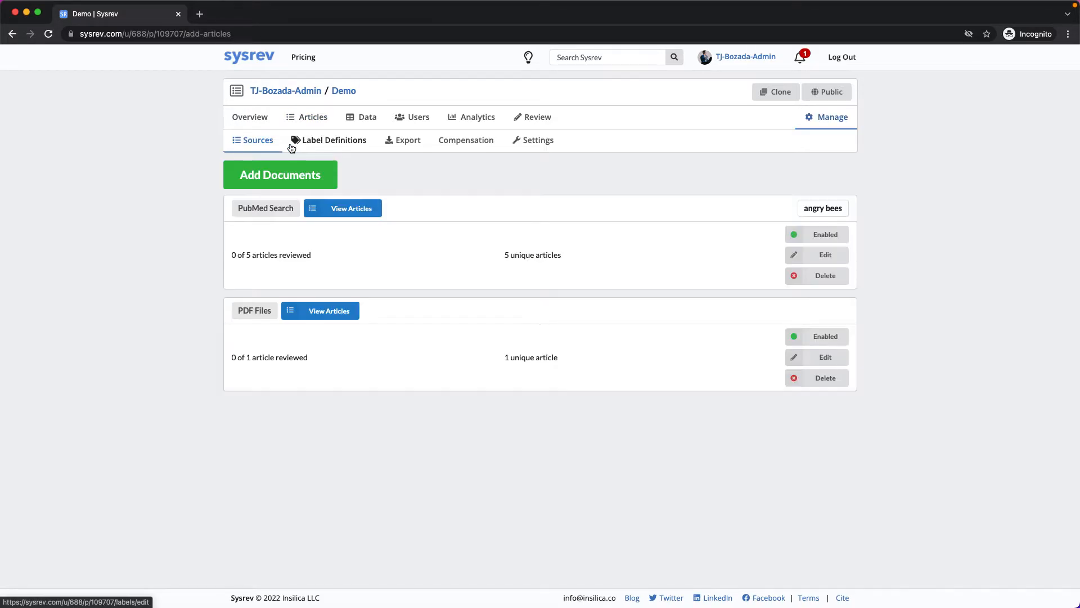
Step: Open Add Documents and choose ClinicalTrials (beta) as the source
click(280, 174)
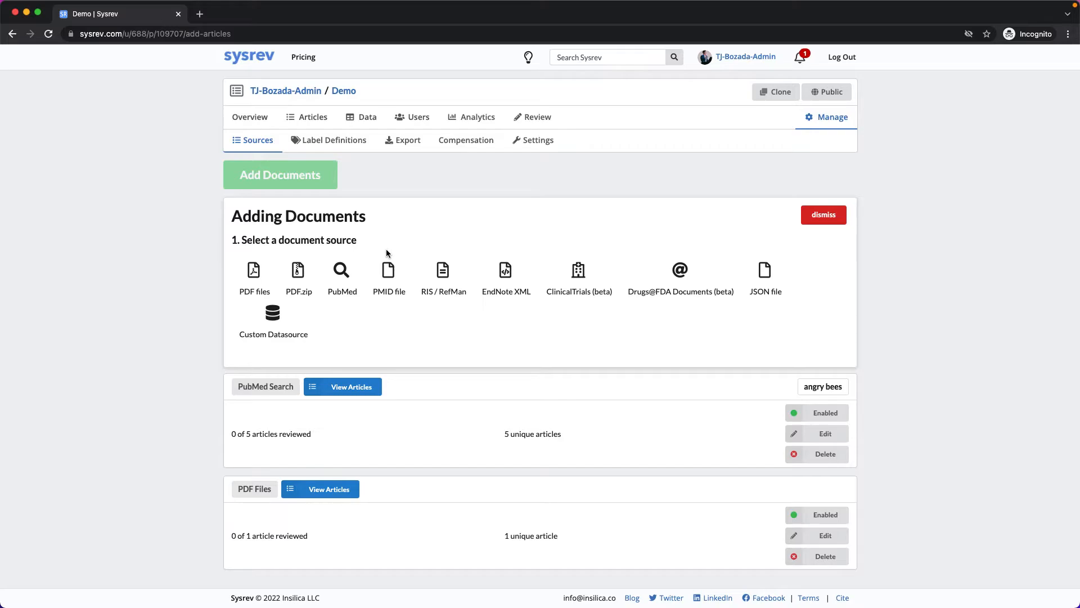
mouse_move(470, 263)
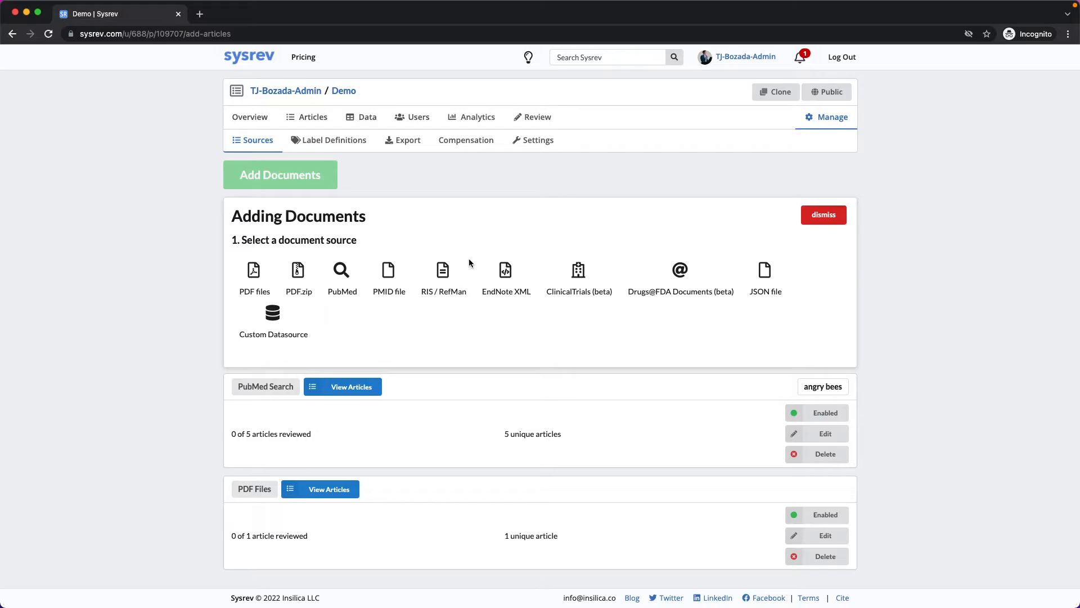
mouse_move(446, 273)
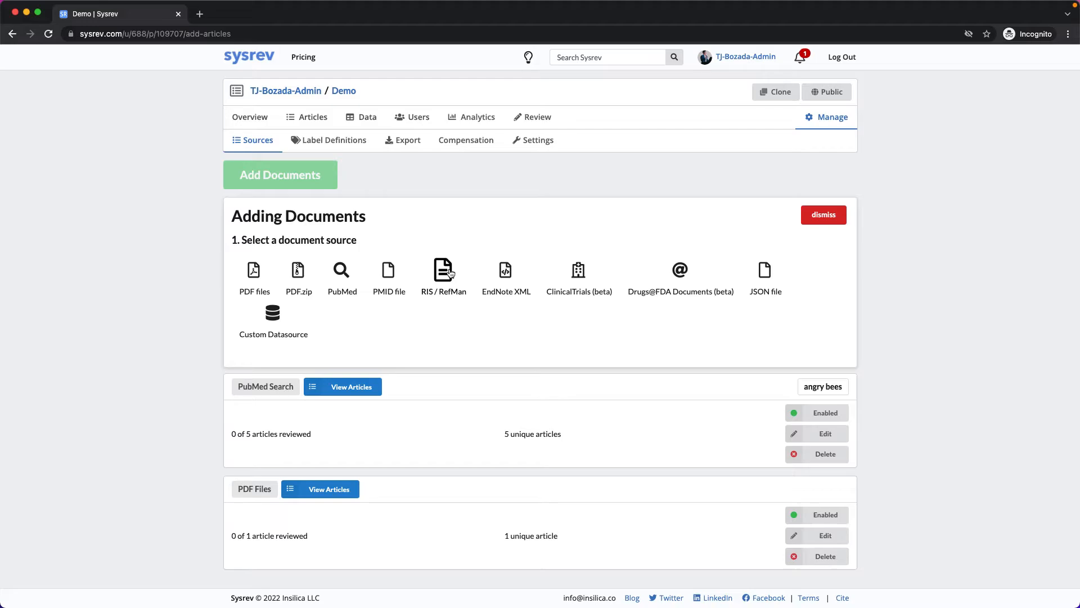
mouse_move(451, 270)
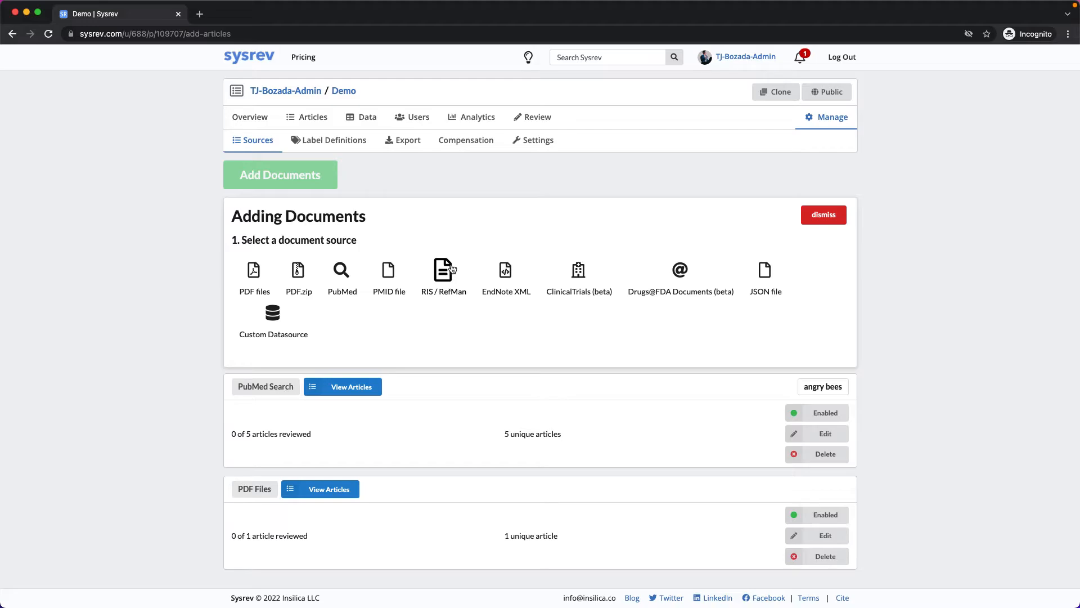
mouse_move(667, 252)
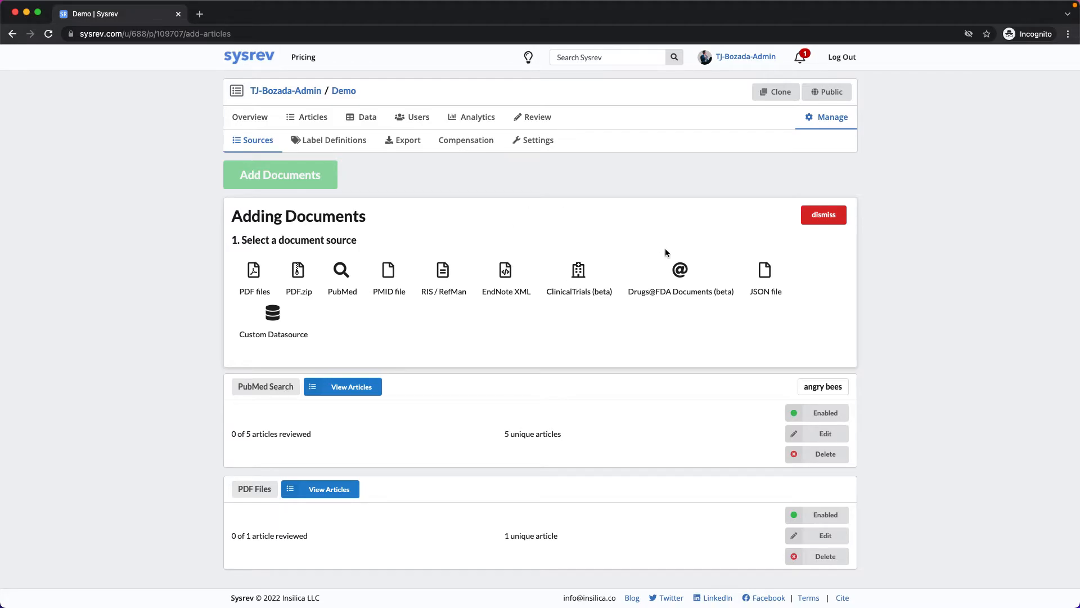
mouse_move(679, 270)
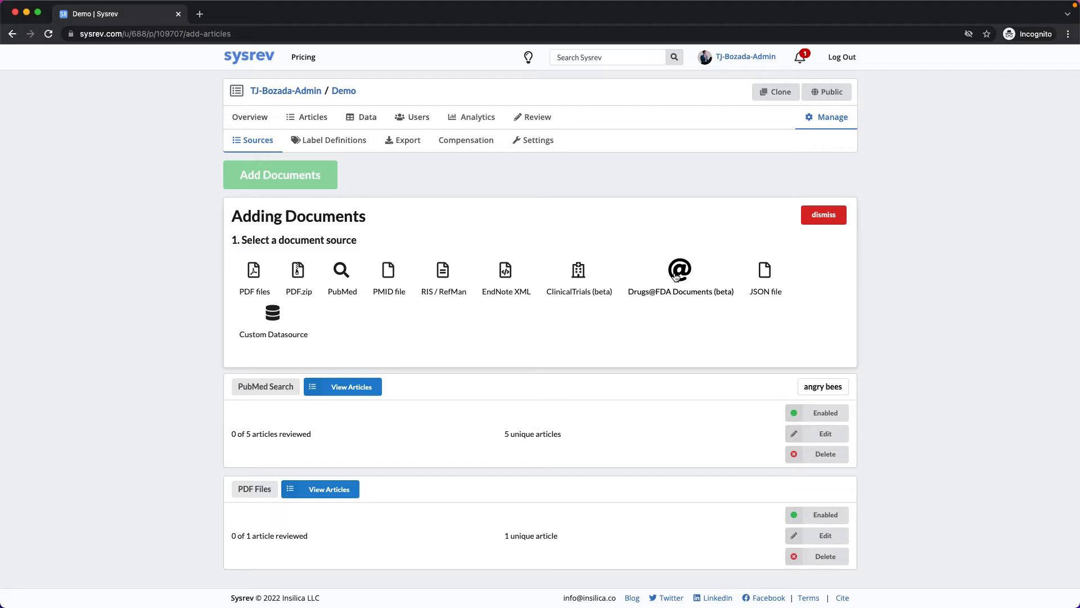
mouse_move(602, 276)
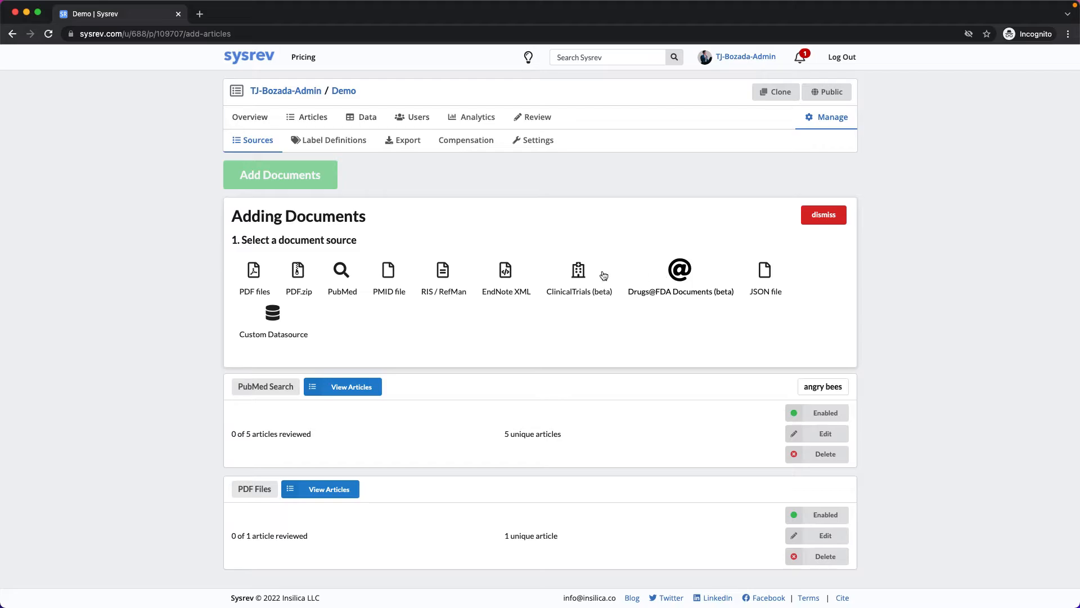
click(579, 276)
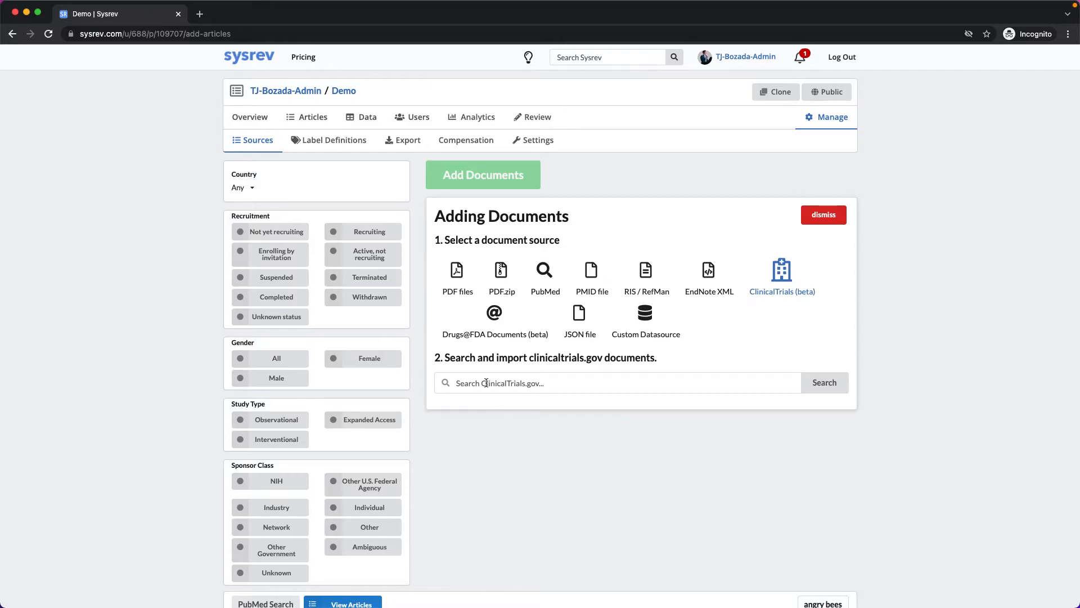
Step: Search ClinicalTrials.gov for 'thoracic outlet syndrome' and import all 110 trials
text(thorac)
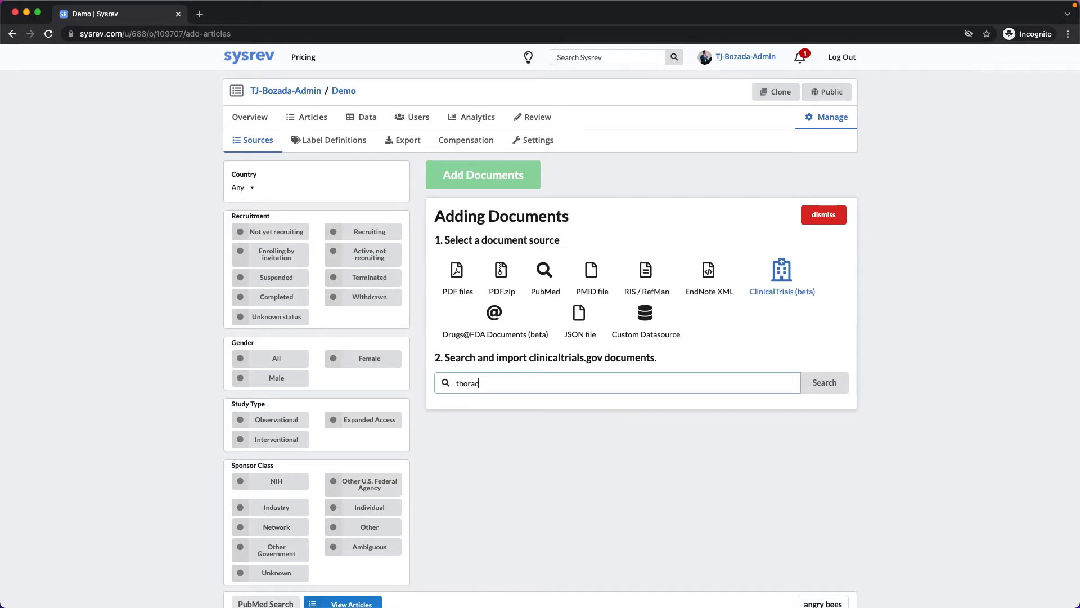
click(823, 383)
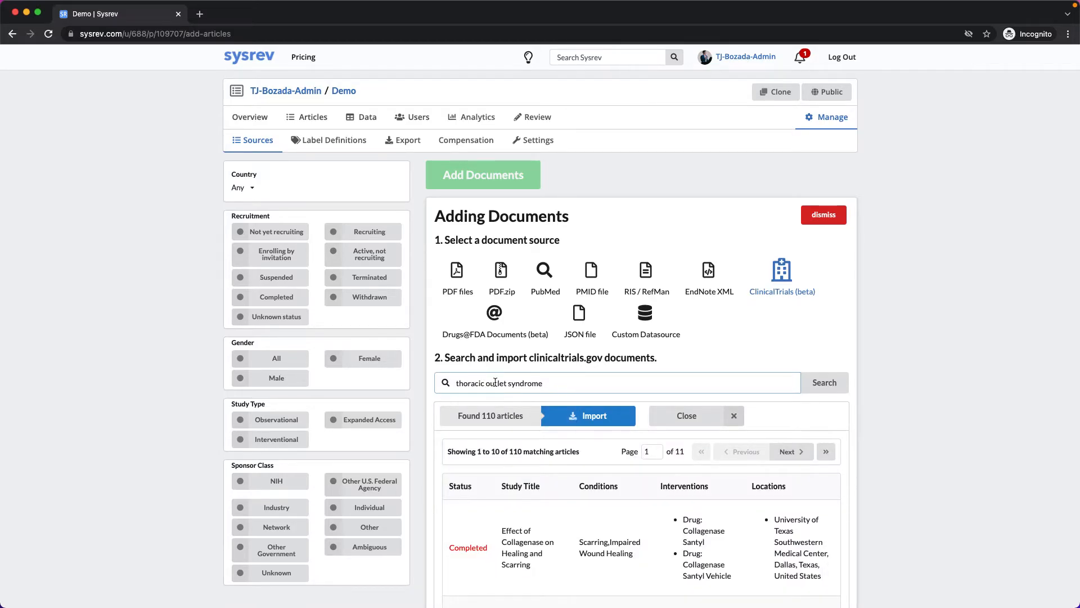
scroll(down, 3)
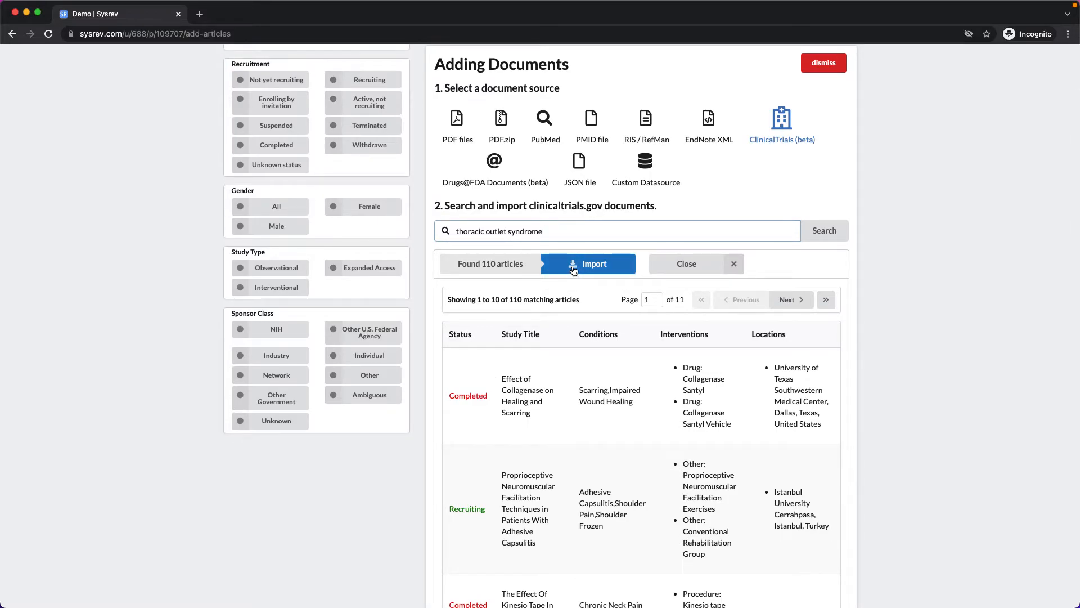
click(587, 264)
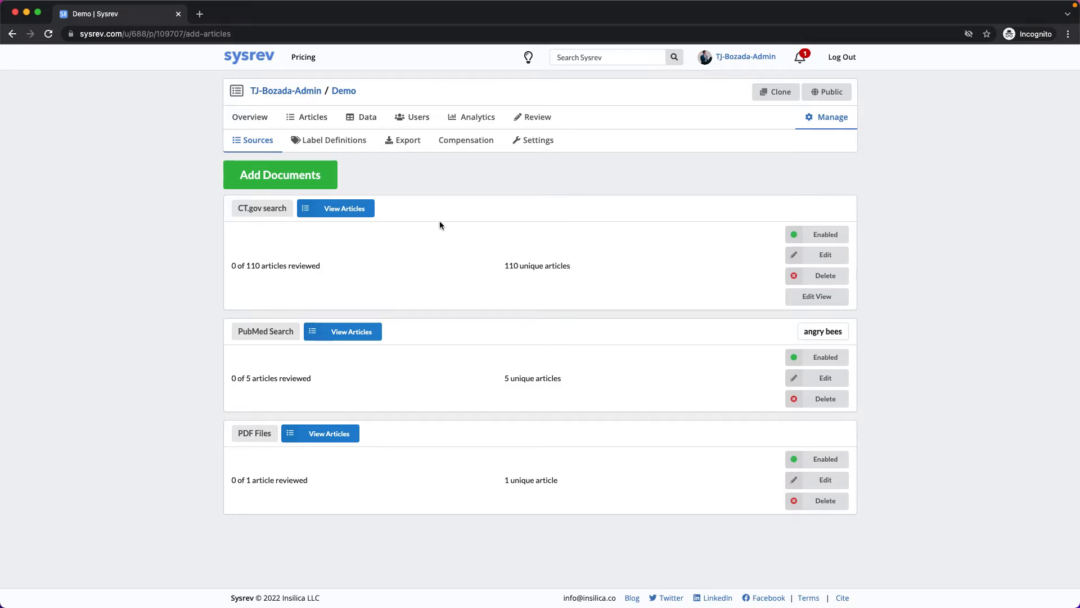
click(335, 208)
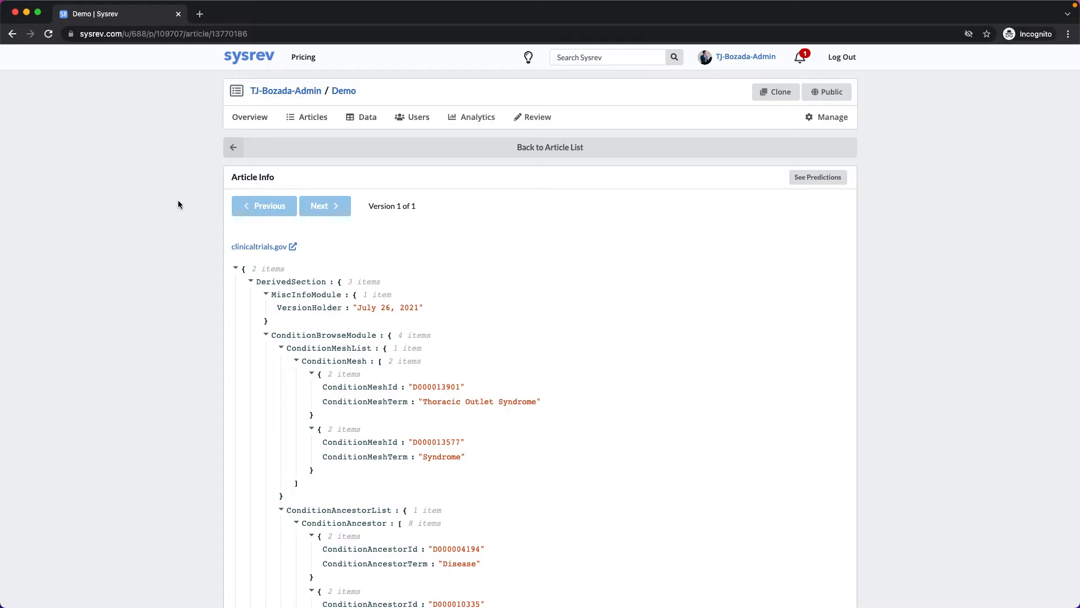
mouse_move(181, 217)
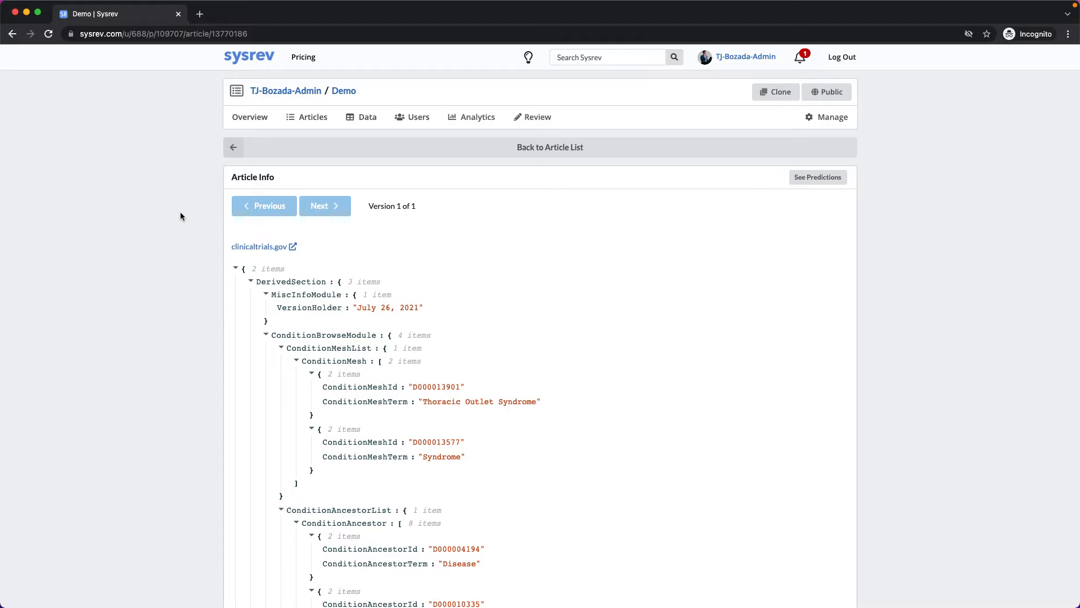
scroll(down, 3)
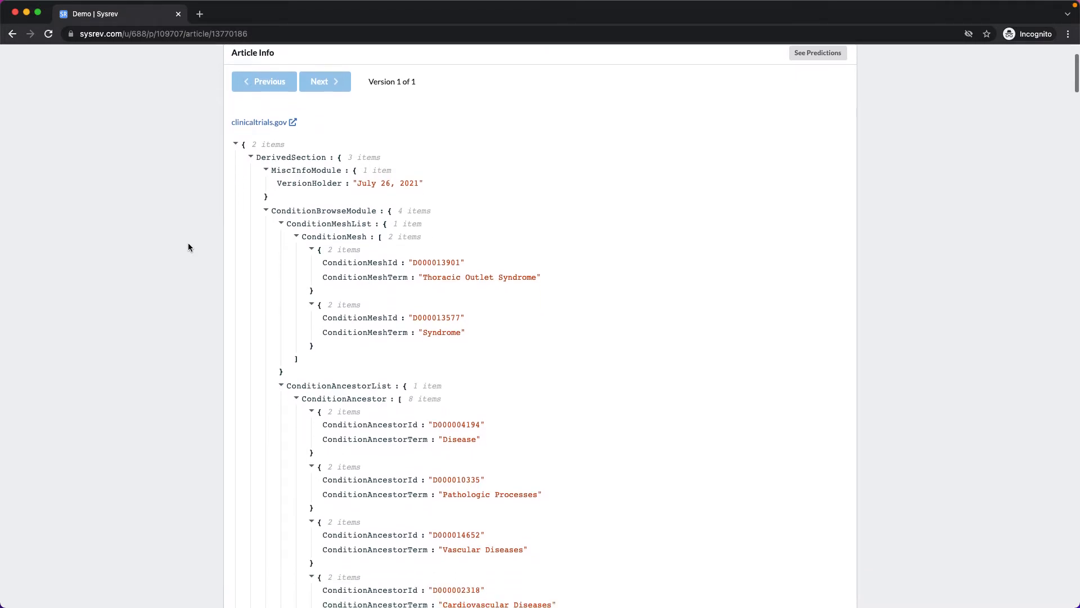
scroll(down, 3)
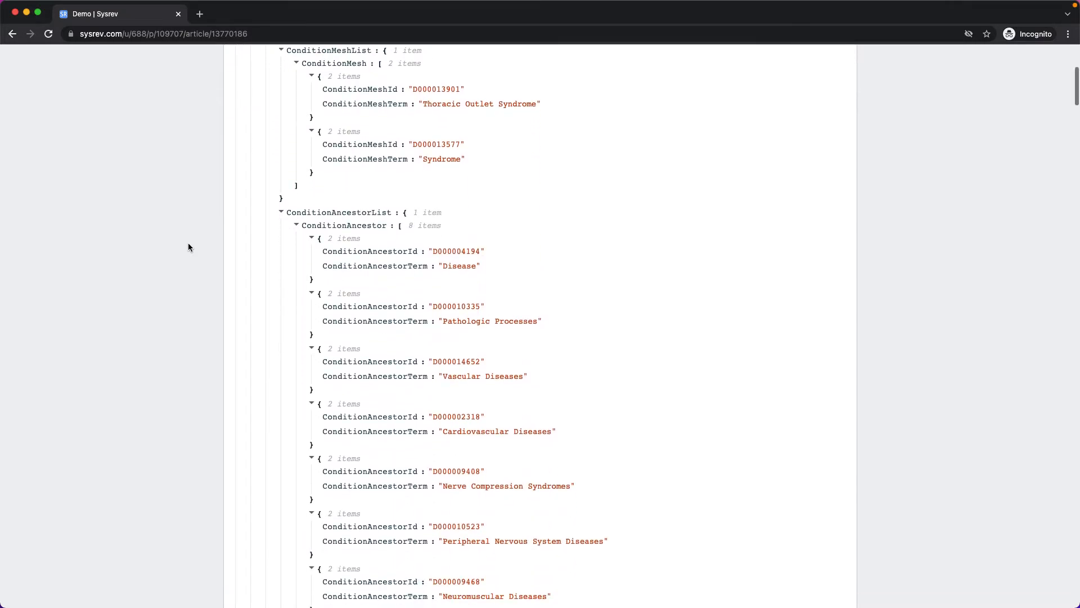
scroll(down, 3)
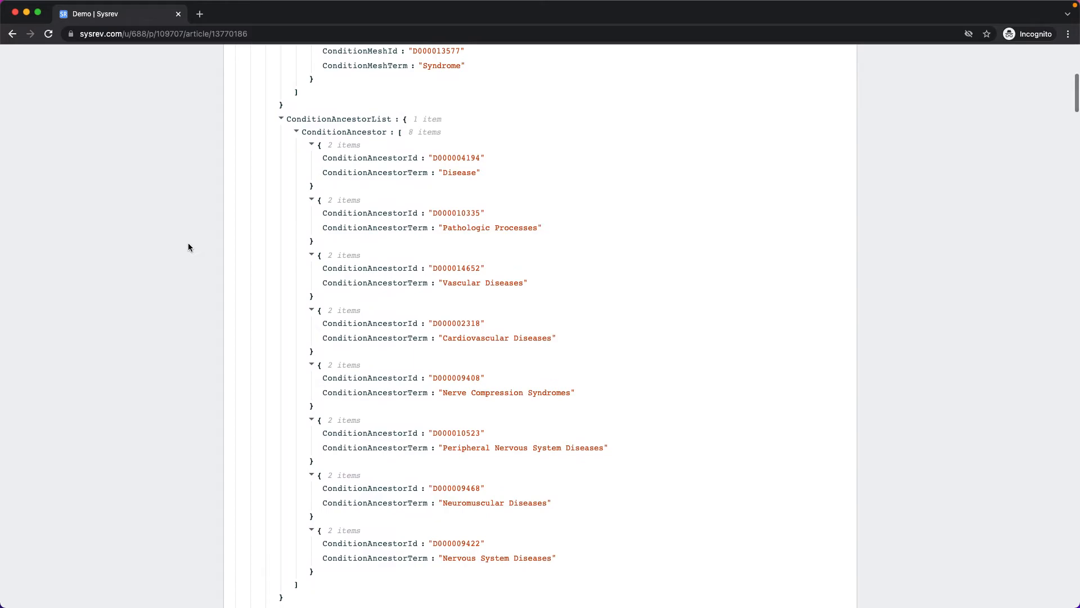
scroll(down, 3)
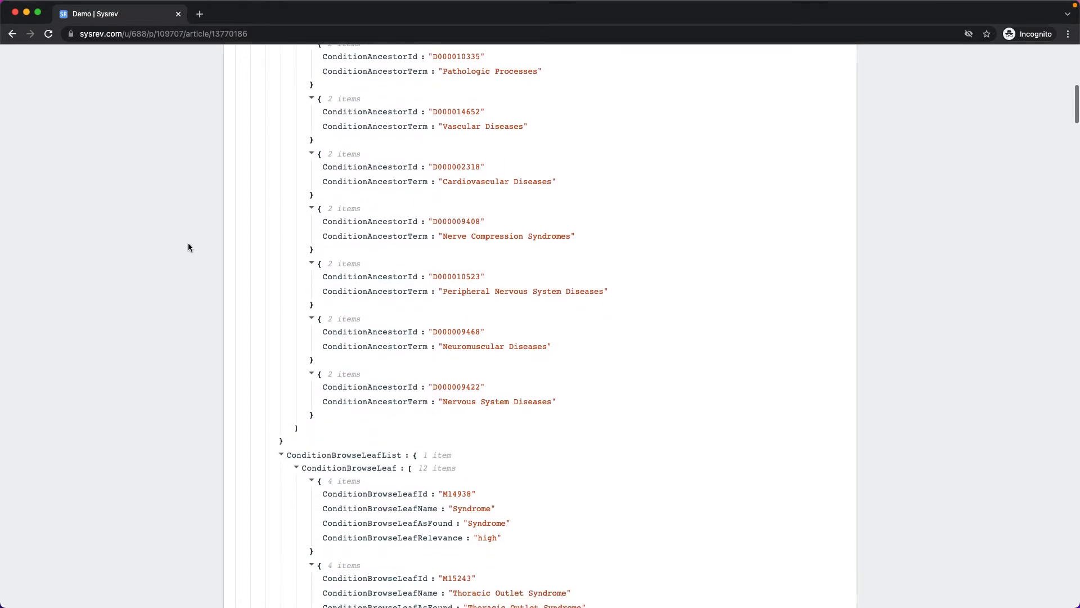
scroll(down, 3)
text(brief)
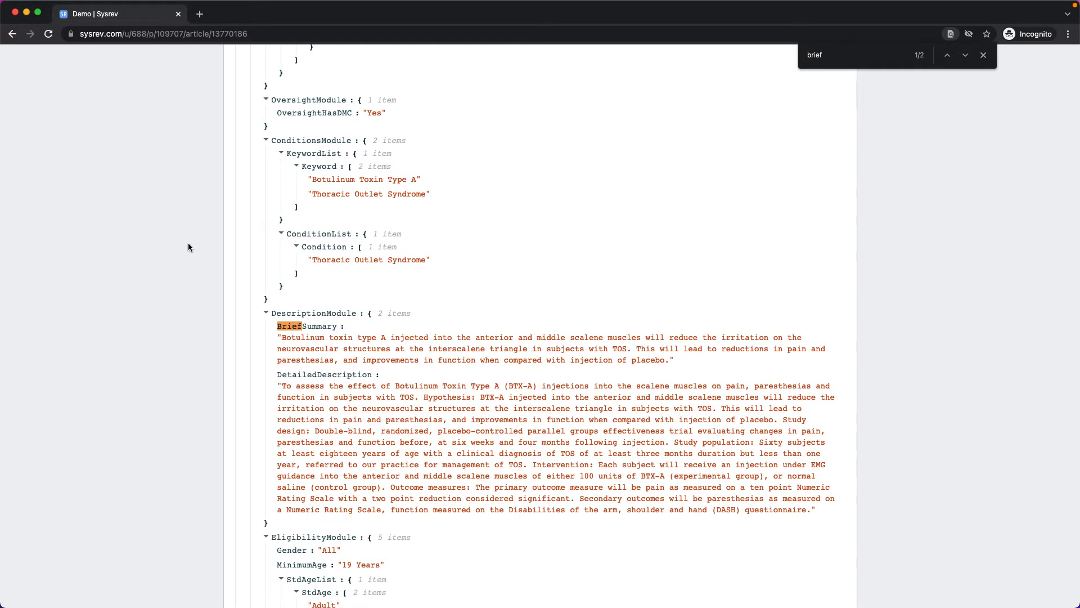
mouse_move(209, 301)
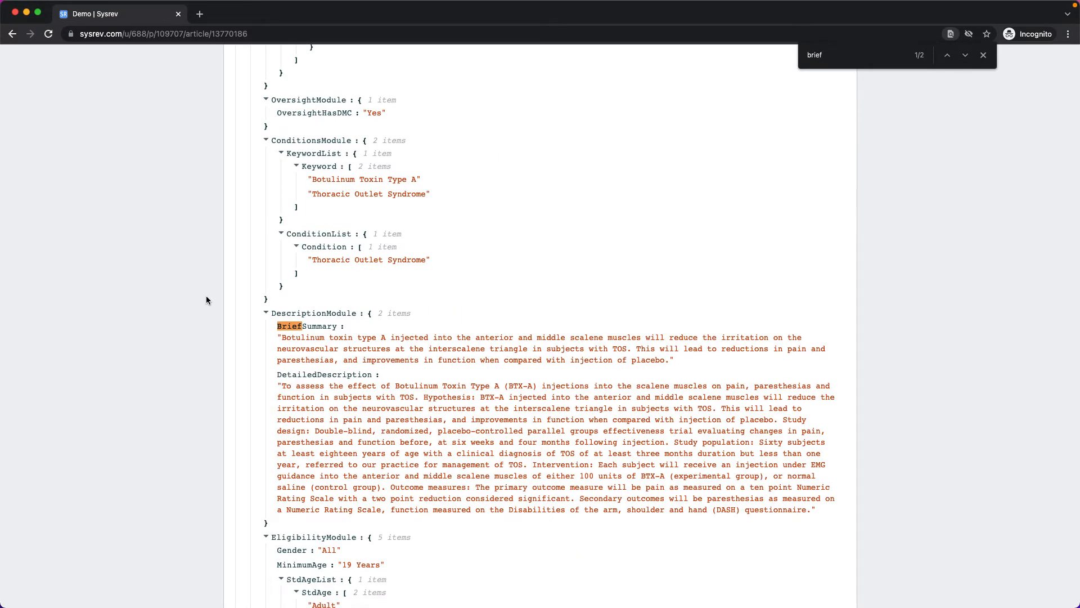
mouse_move(212, 329)
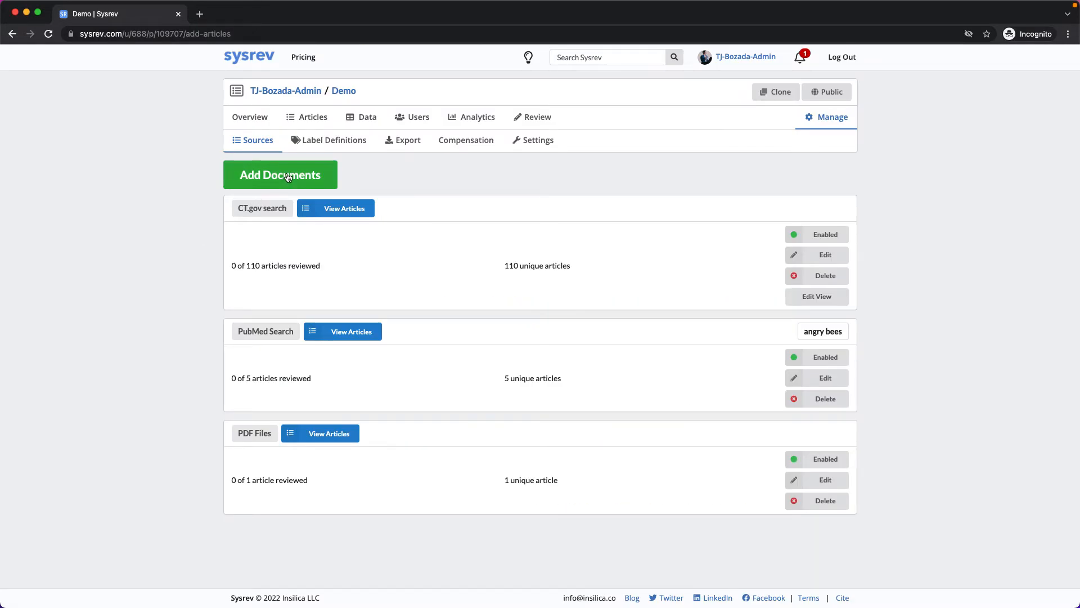
Step: Choose Drugs@FDA Documents (beta) and import the 25 olaparib search results
click(280, 175)
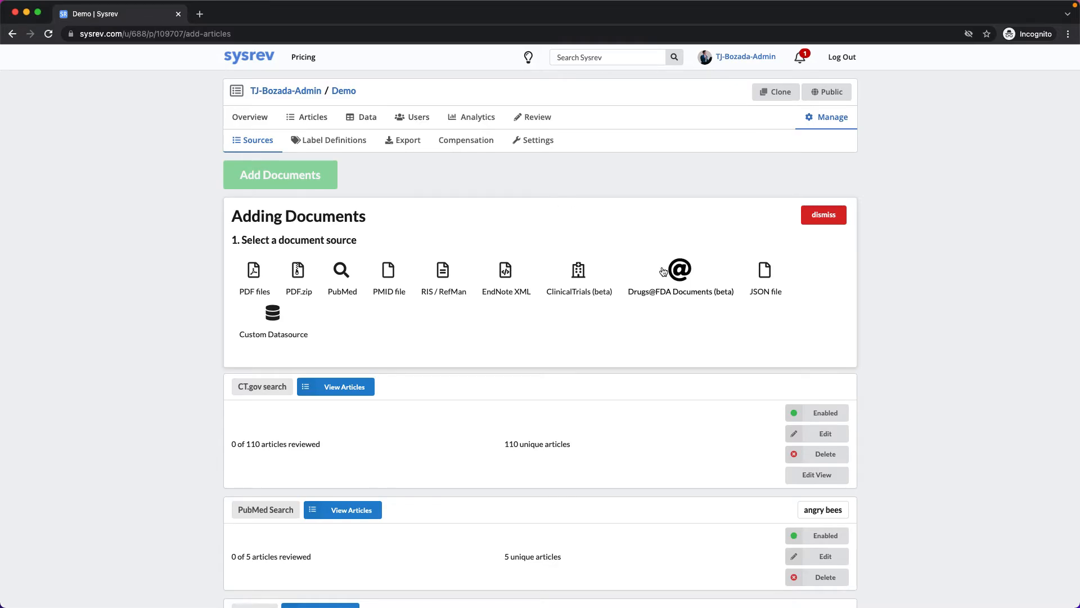
click(678, 270)
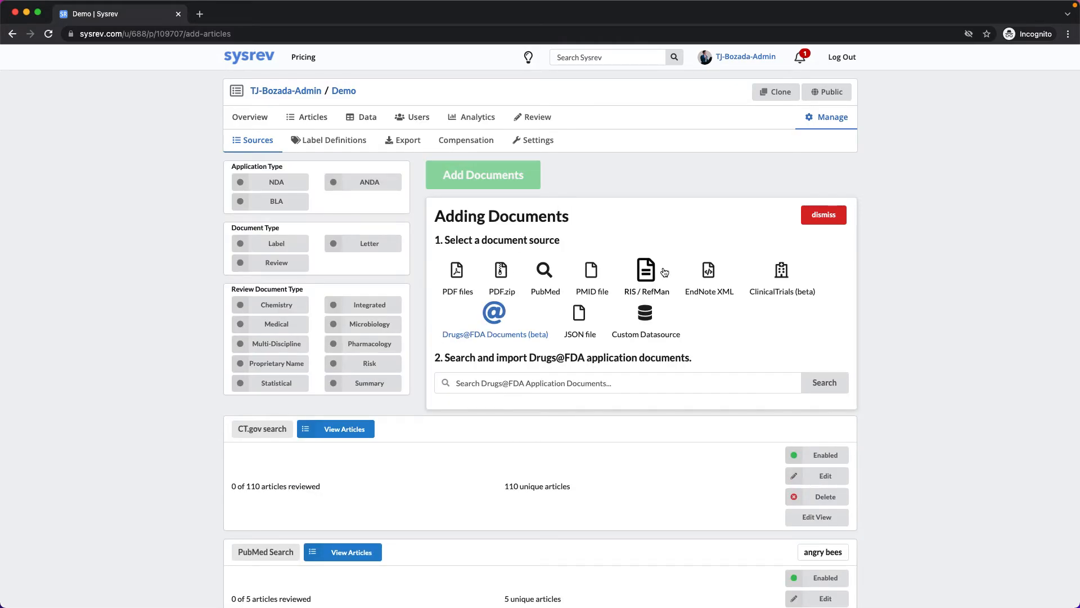
mouse_move(326, 316)
text(olaparib)
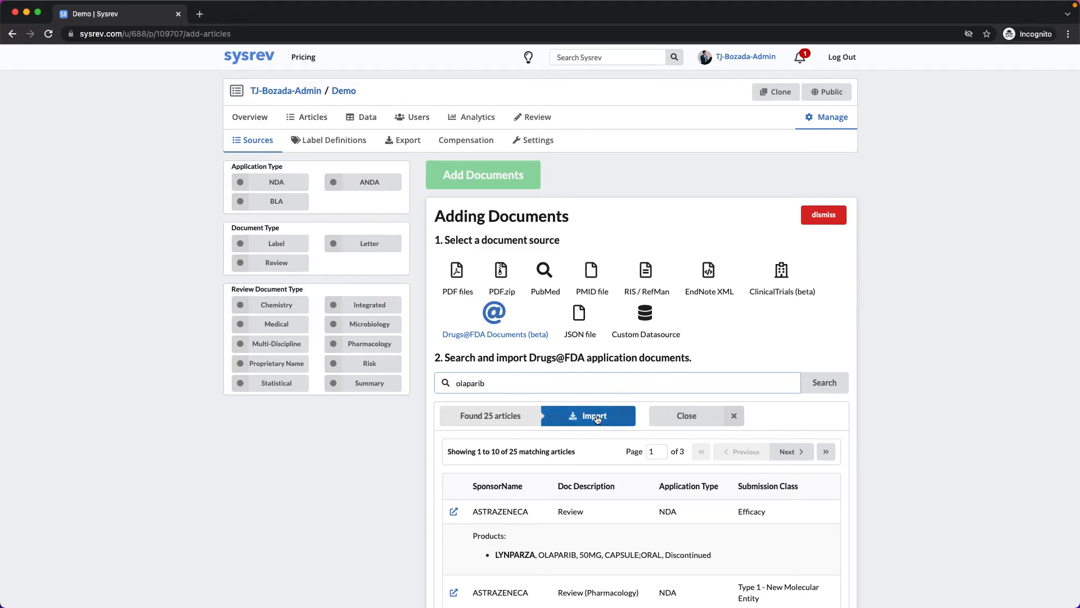
click(587, 415)
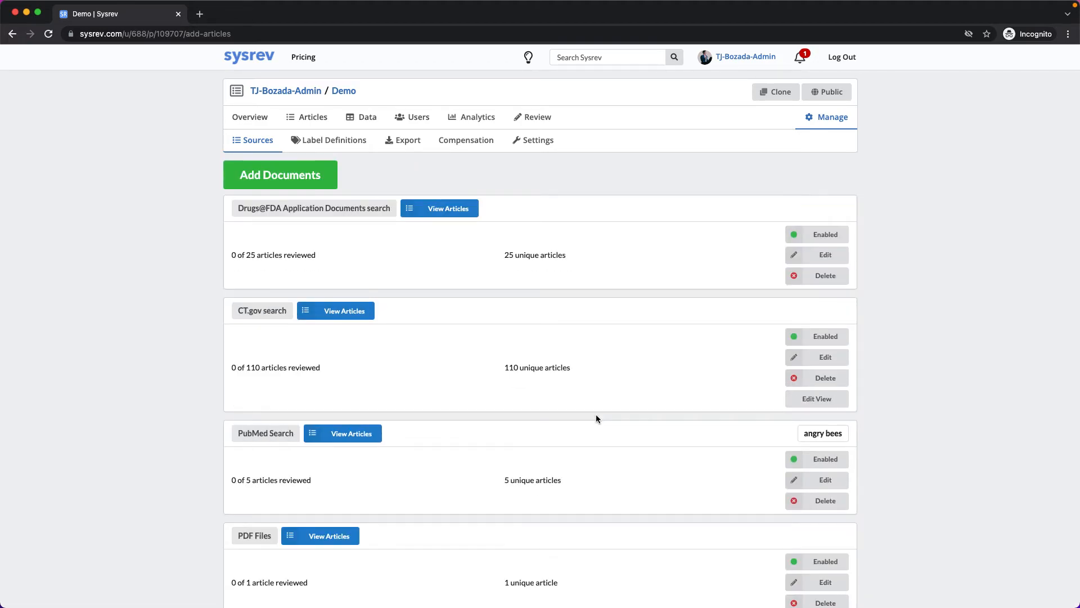
Step: List the Drugs@FDA records and open the 020090 Pfizer DIFLUCAN / FLUCONAZOLE label
click(439, 208)
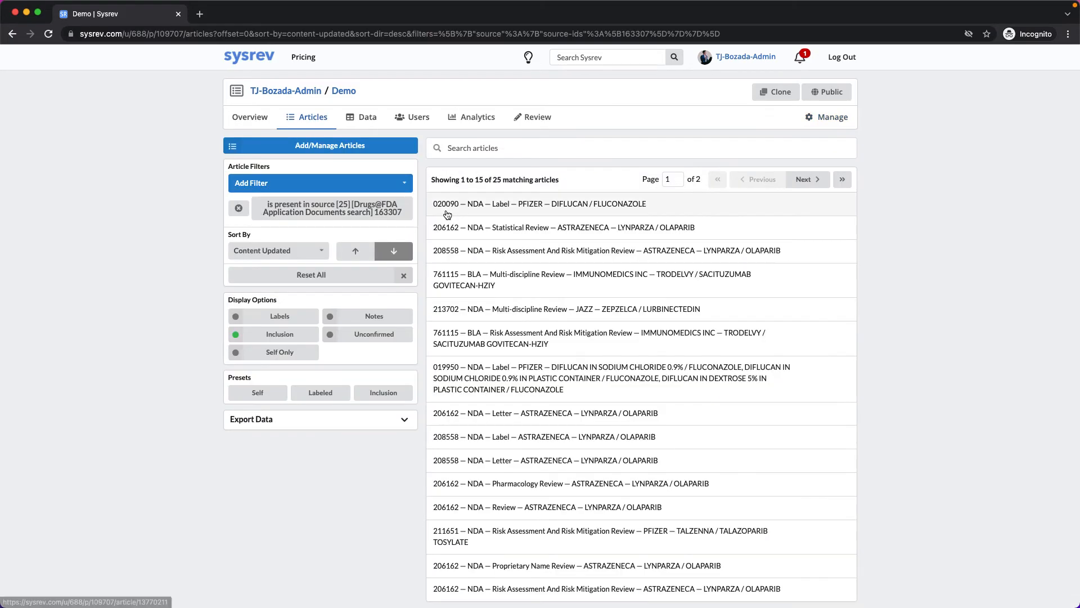
mouse_move(473, 215)
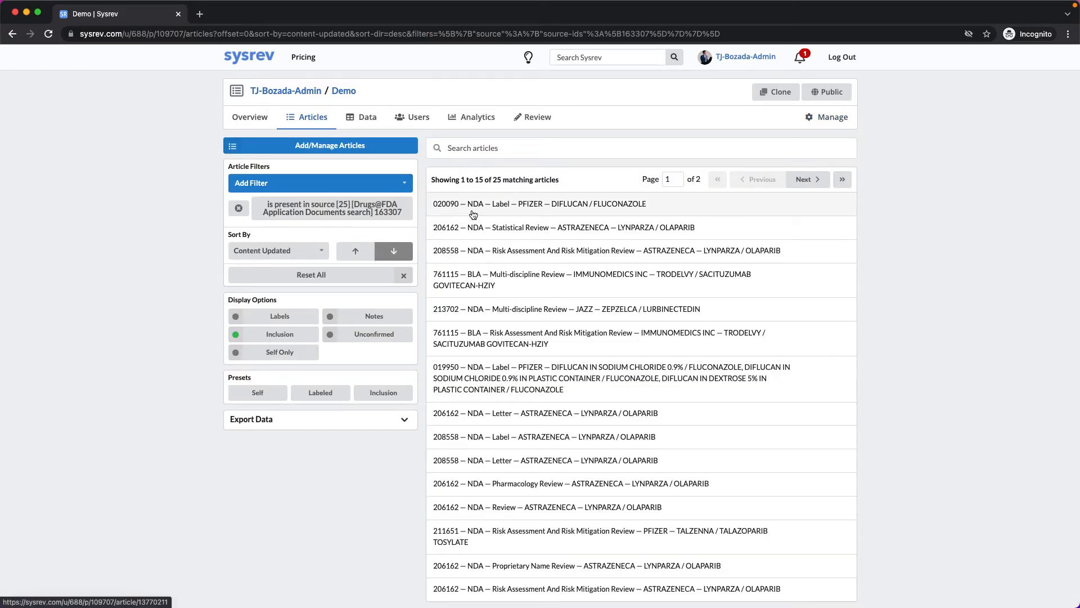
click(540, 203)
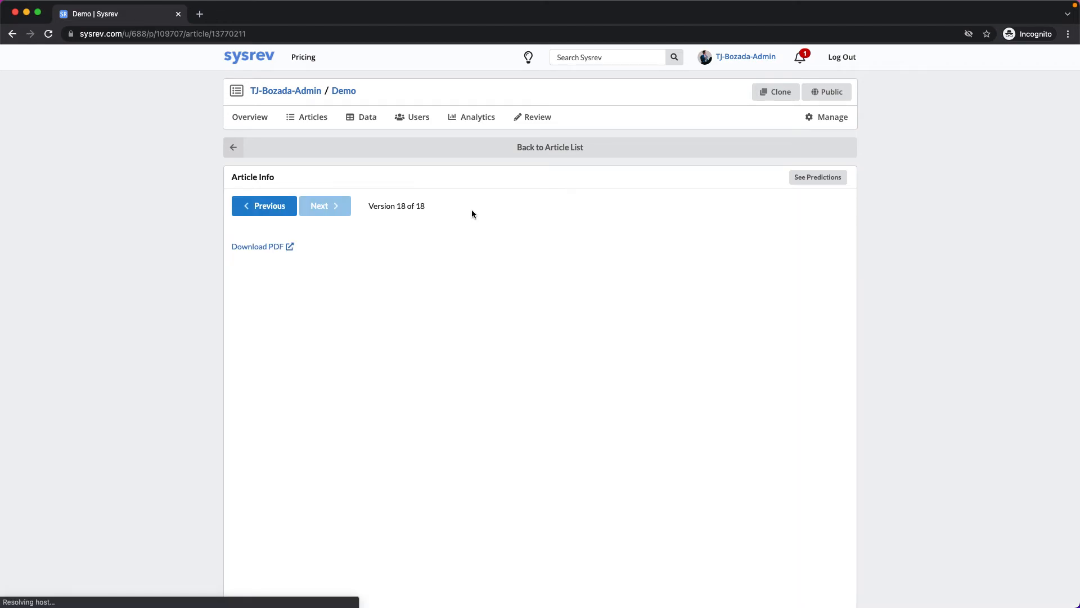
mouse_move(203, 250)
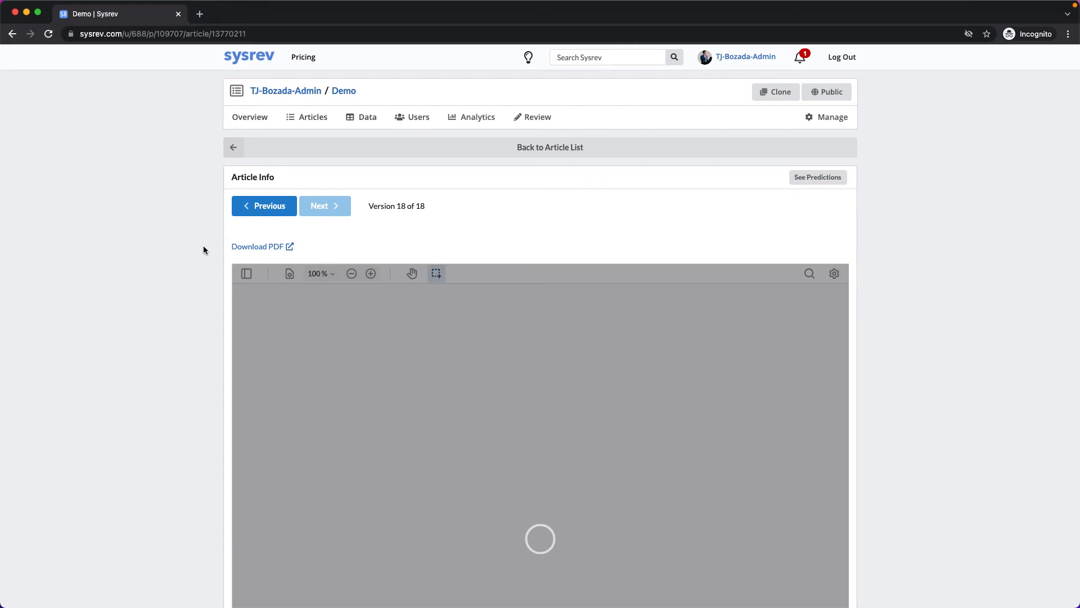
Step: Let the Diflucan label load, then scroll through its PDF and JSON metadata
click(371, 274)
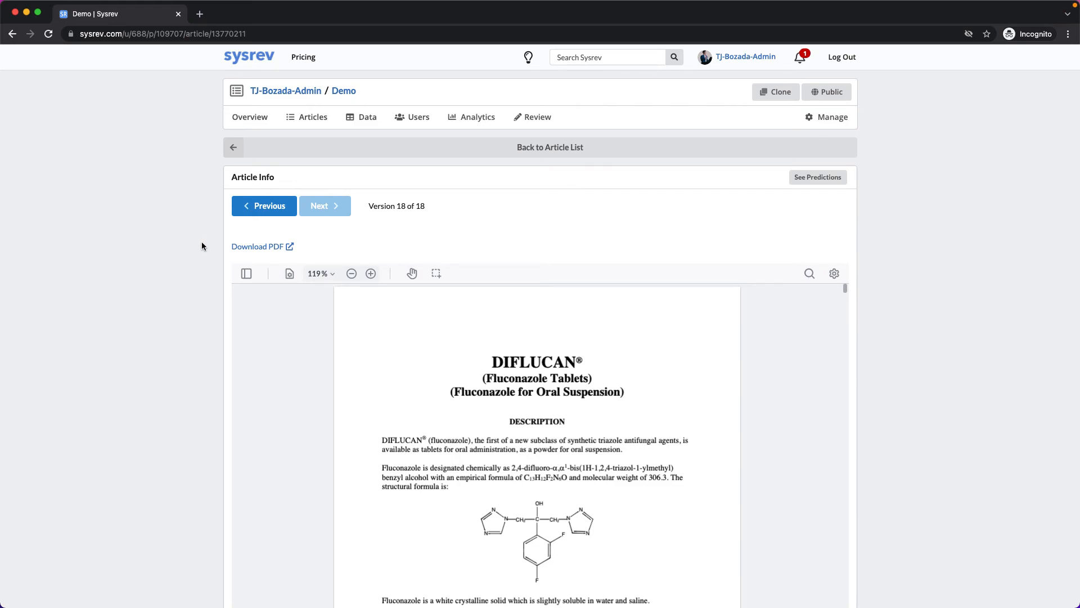
mouse_move(390, 215)
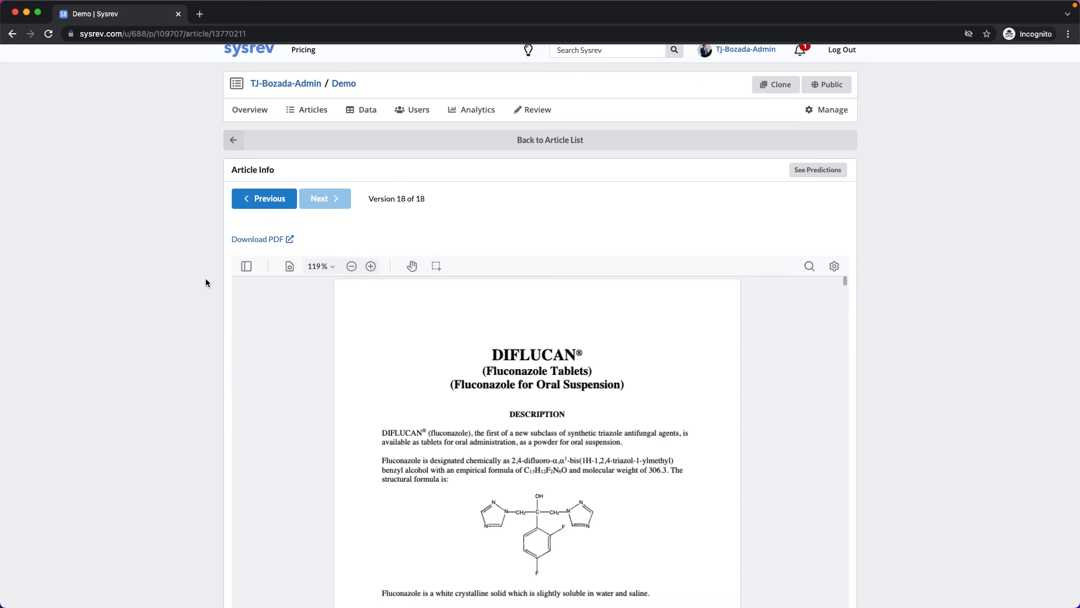
scroll(down, 3)
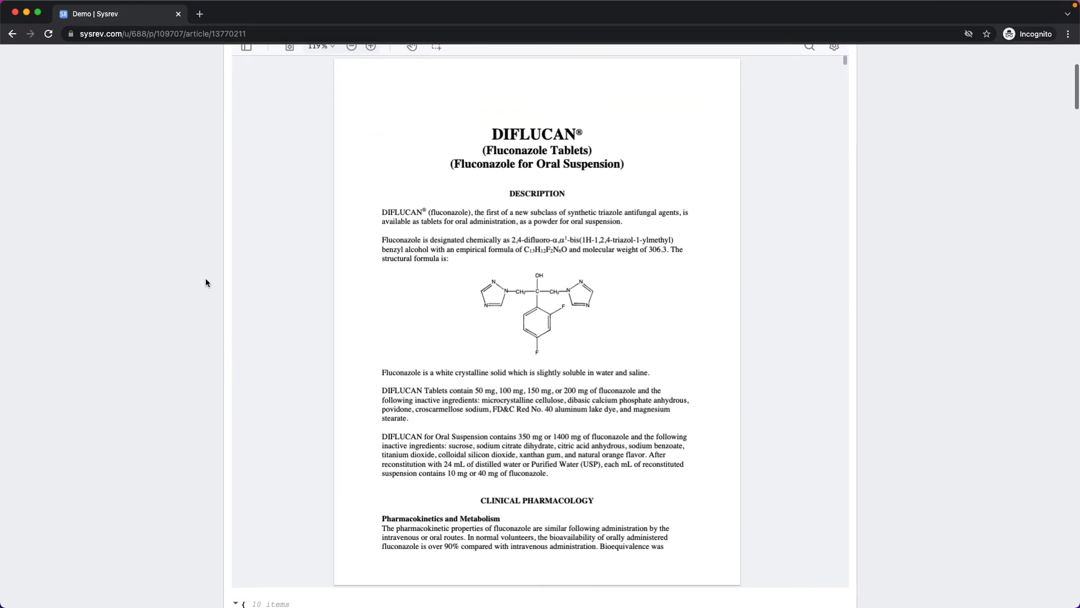
scroll(down, 3)
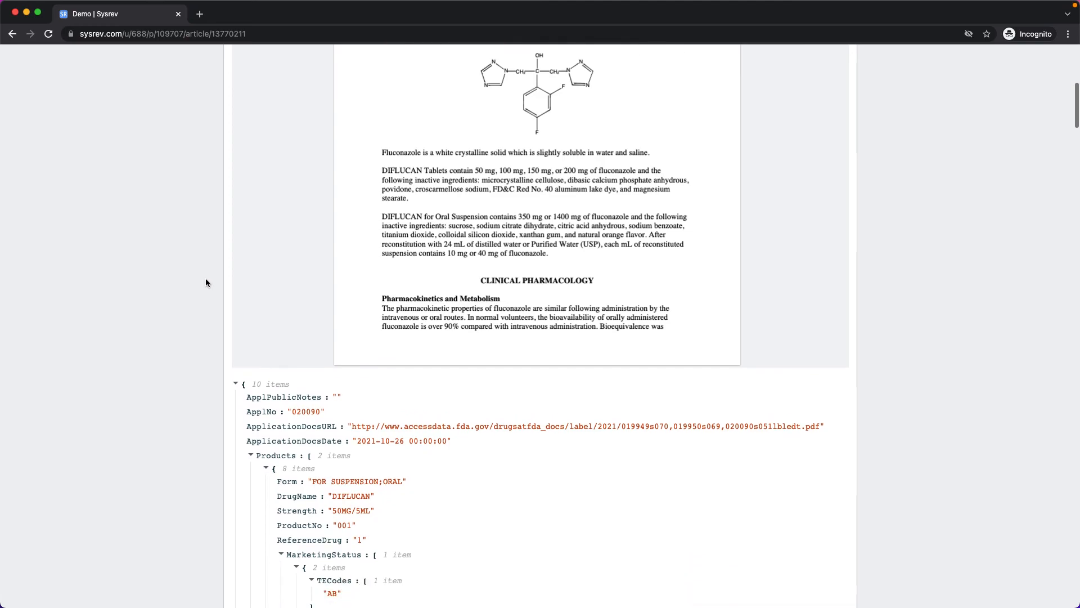
scroll(down, 3)
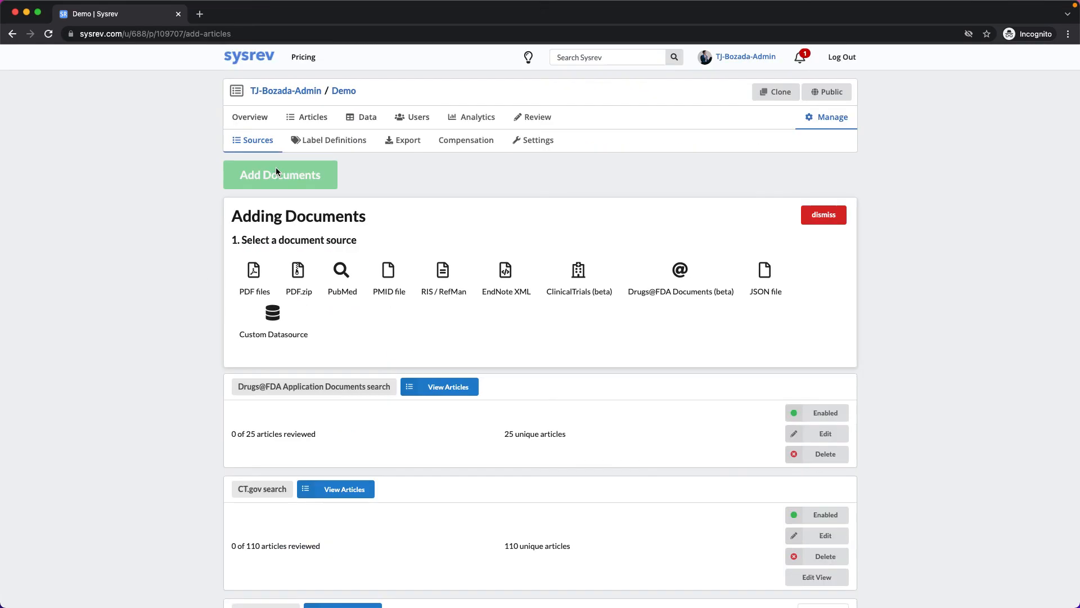
mouse_move(547, 195)
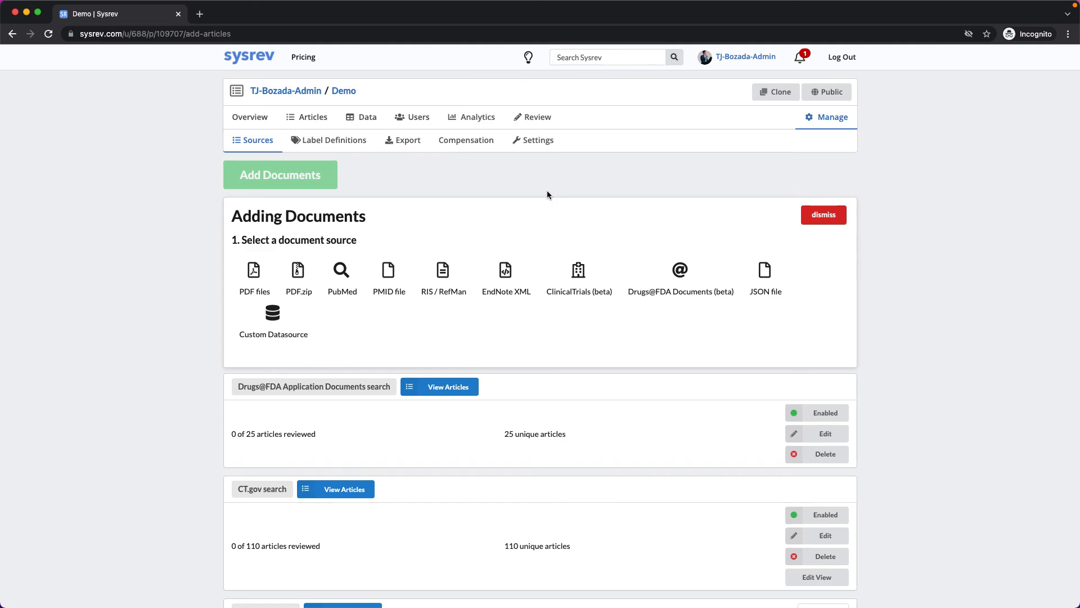
mouse_move(319, 337)
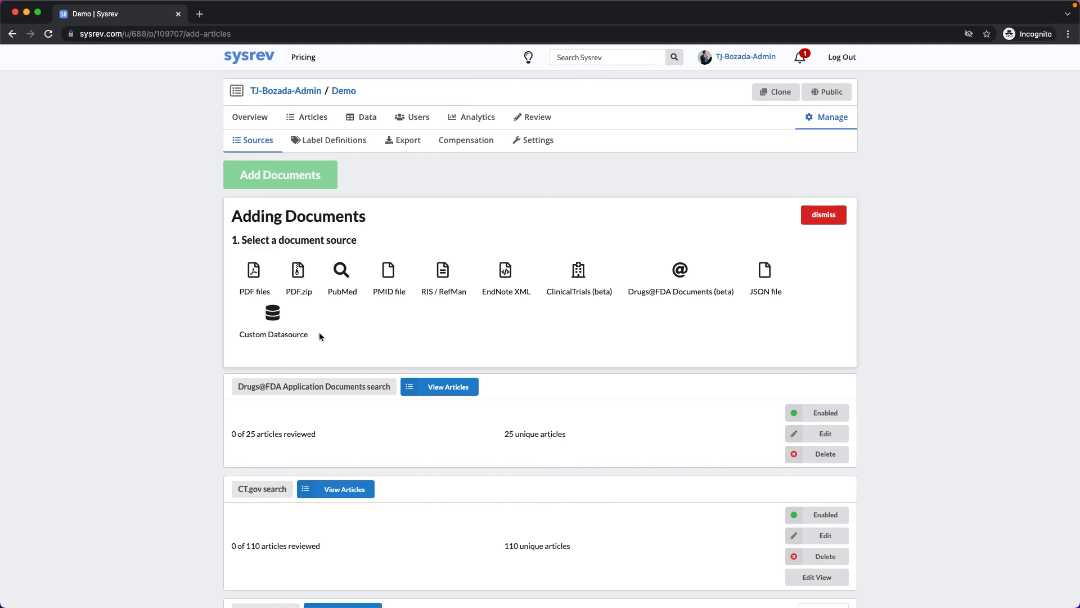